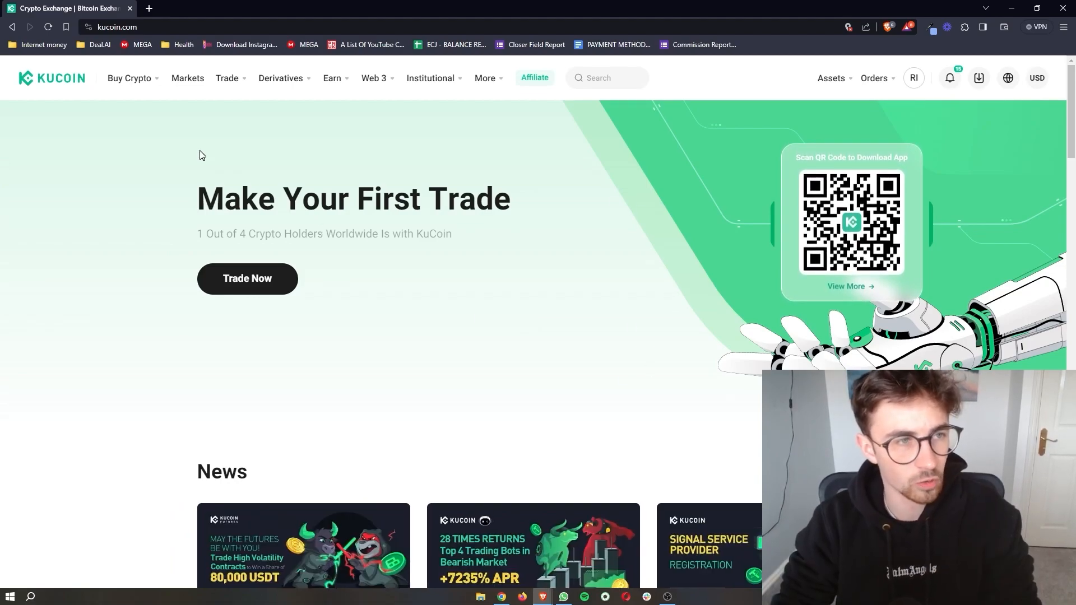
Reveal the Buy Crypto menu listing Fast Trade, P2P, Third-Party and Fiat Deposit
left_click(129, 77)
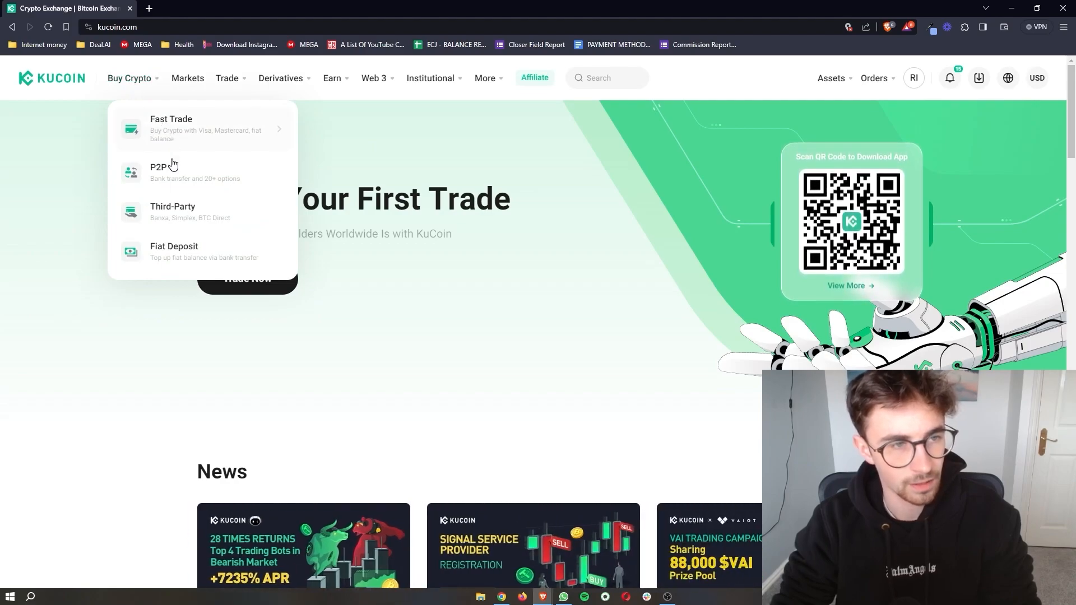
mouse_move(149, 209)
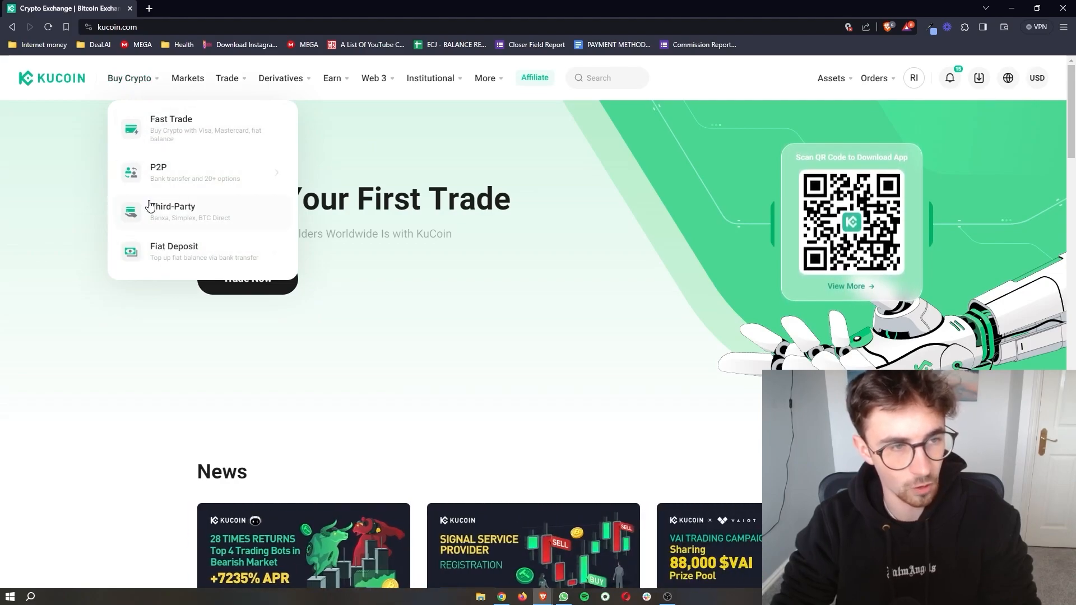
mouse_move(170, 172)
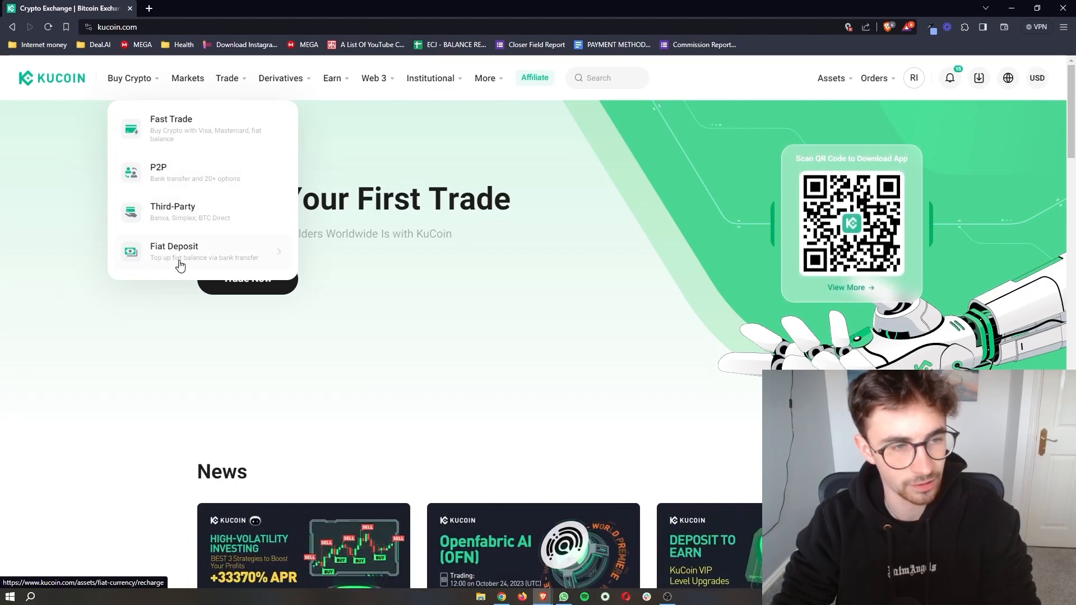
mouse_move(177, 141)
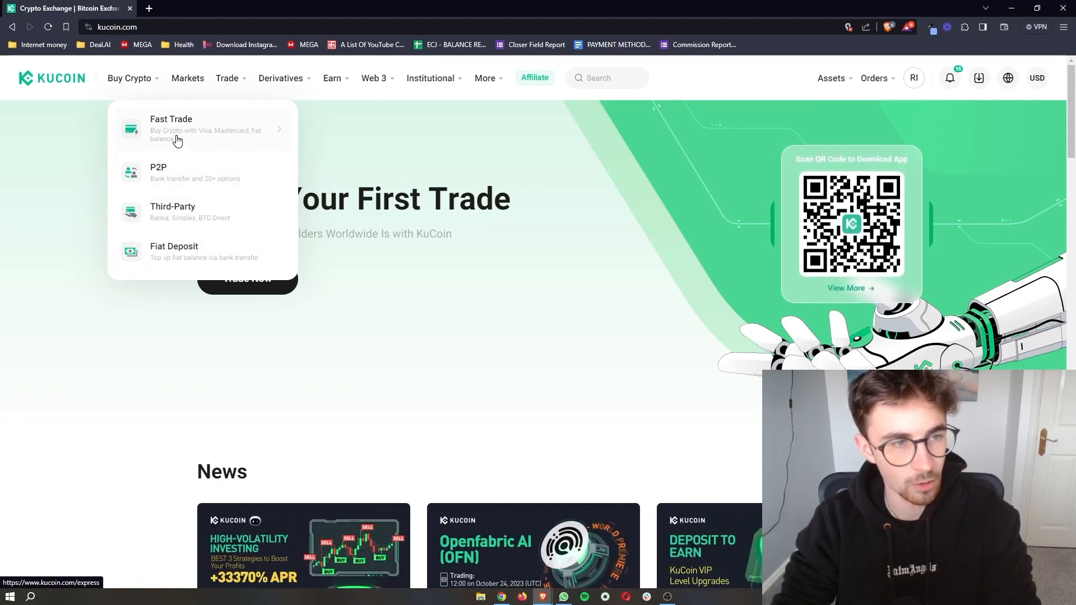
mouse_move(162, 179)
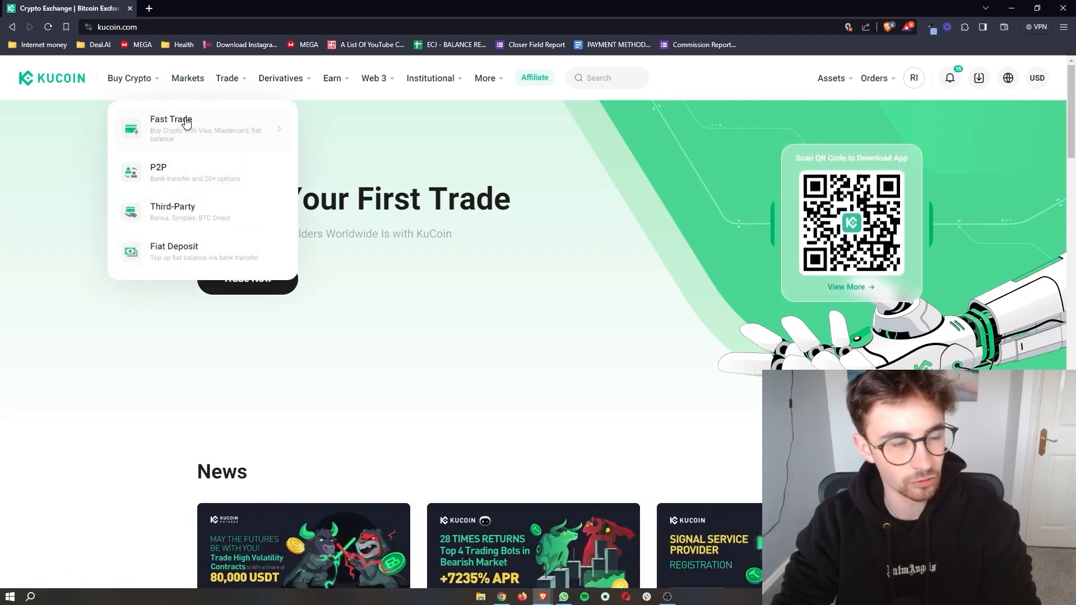
On the Fast Trade buy form, search the spend-currency list and choose GBP, keeping USDT to receive
left_click(171, 129)
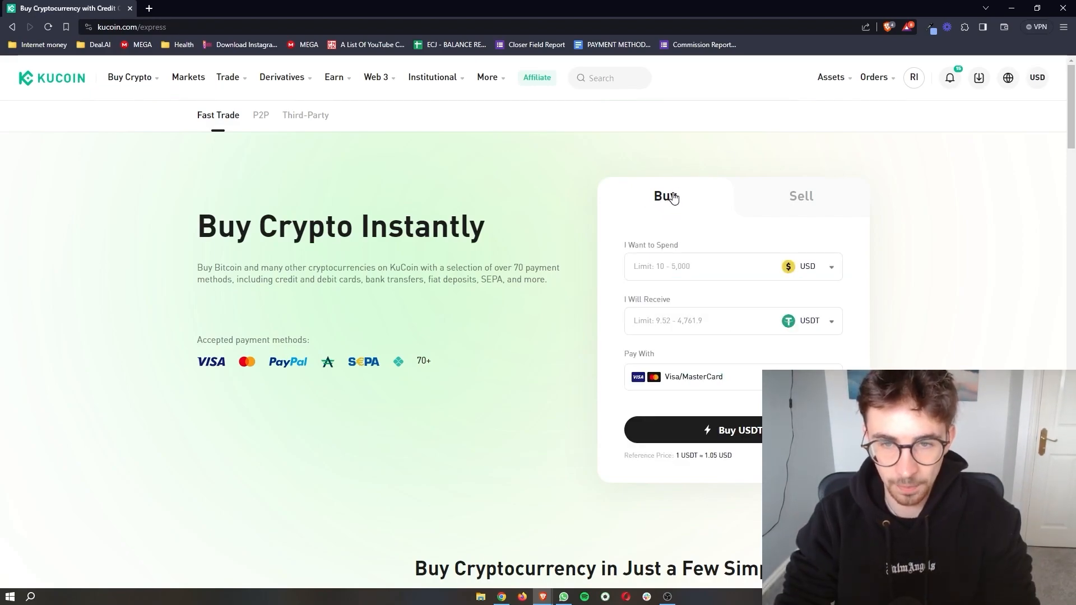
double_click(650, 246)
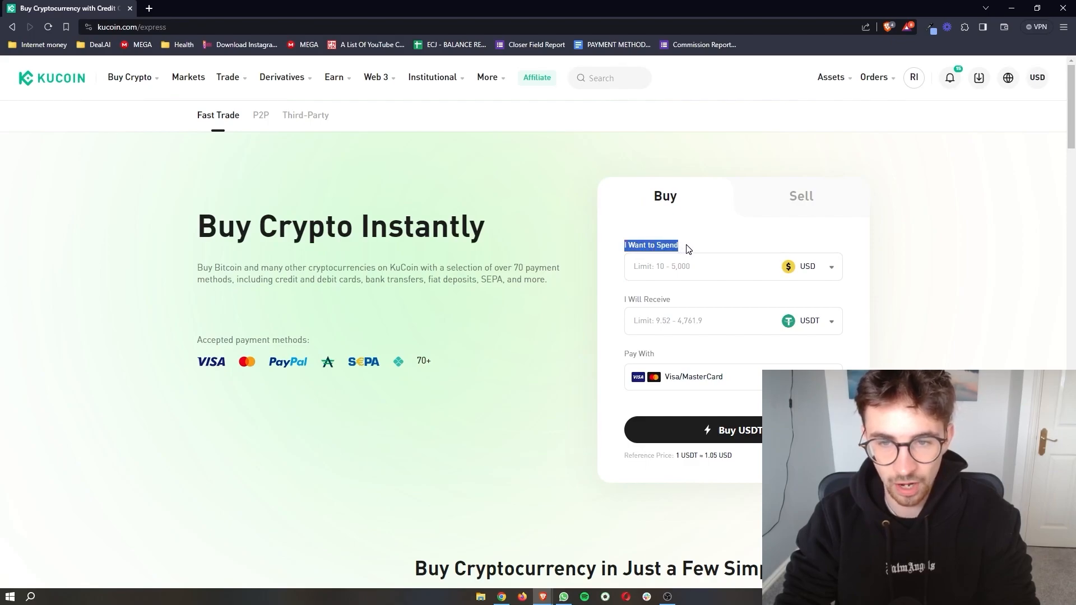
left_click(808, 267)
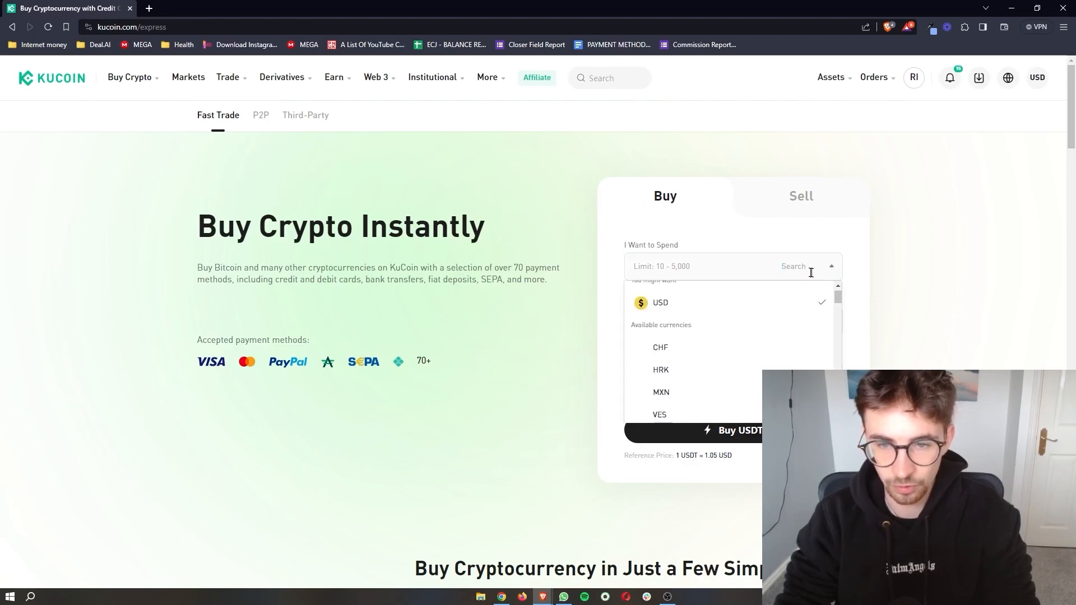
scroll("down", 3)
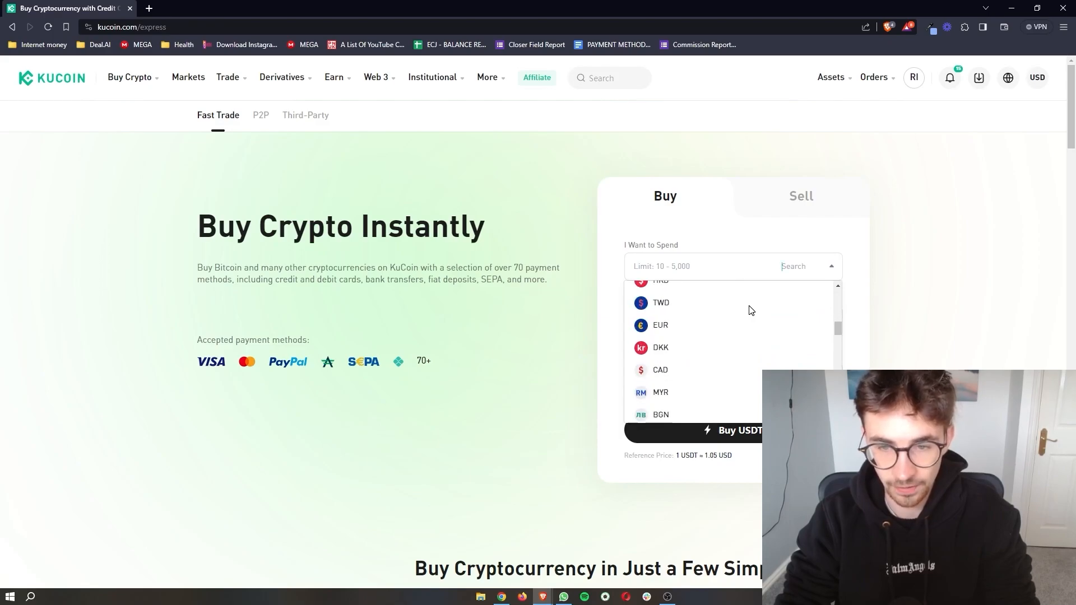
scroll("down", 3)
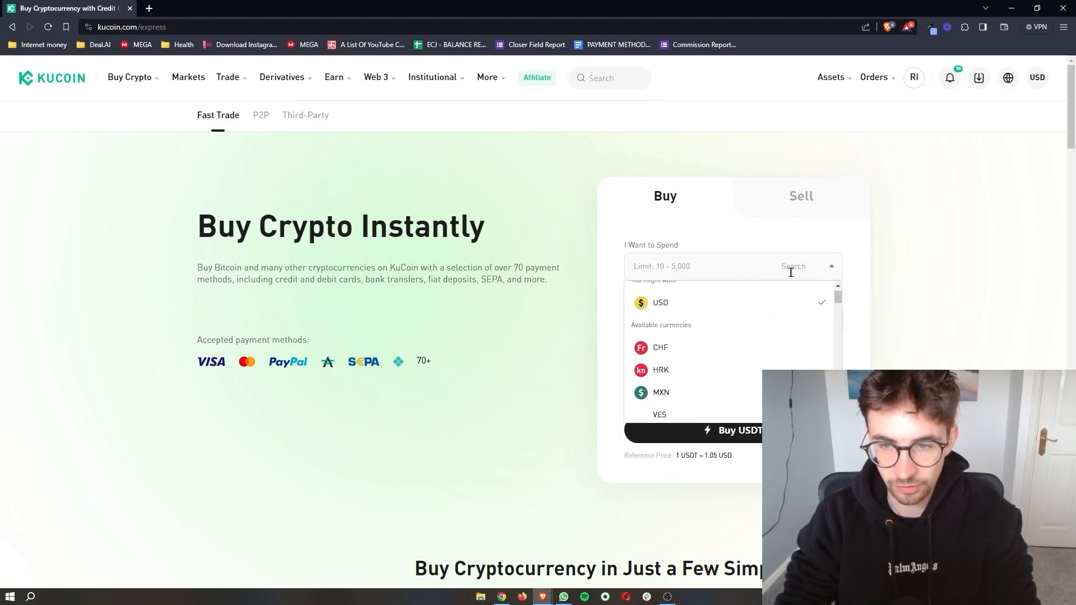
type("usd")
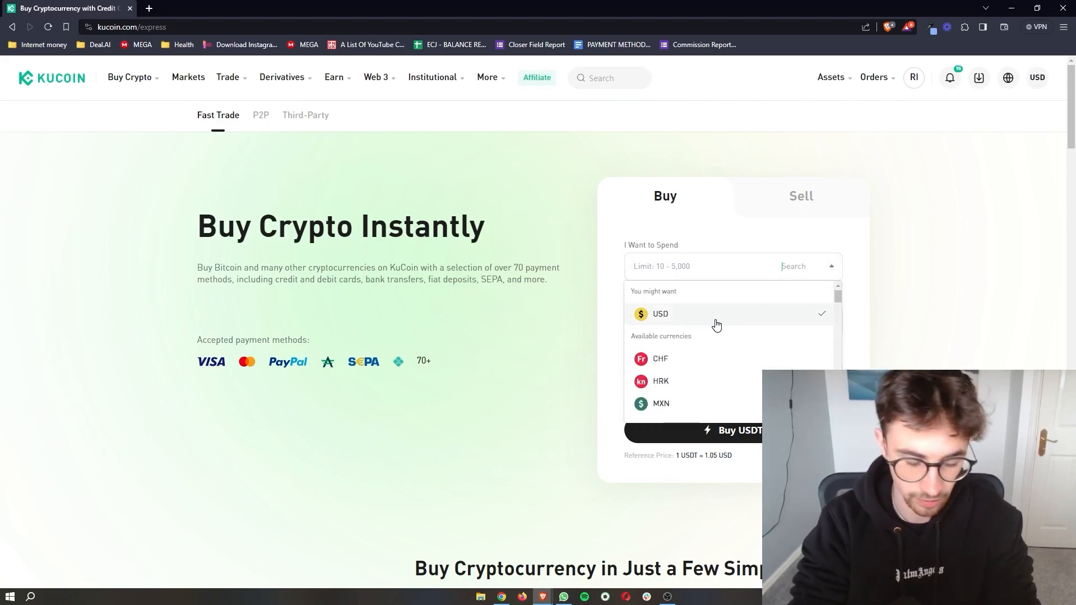
type("gbp")
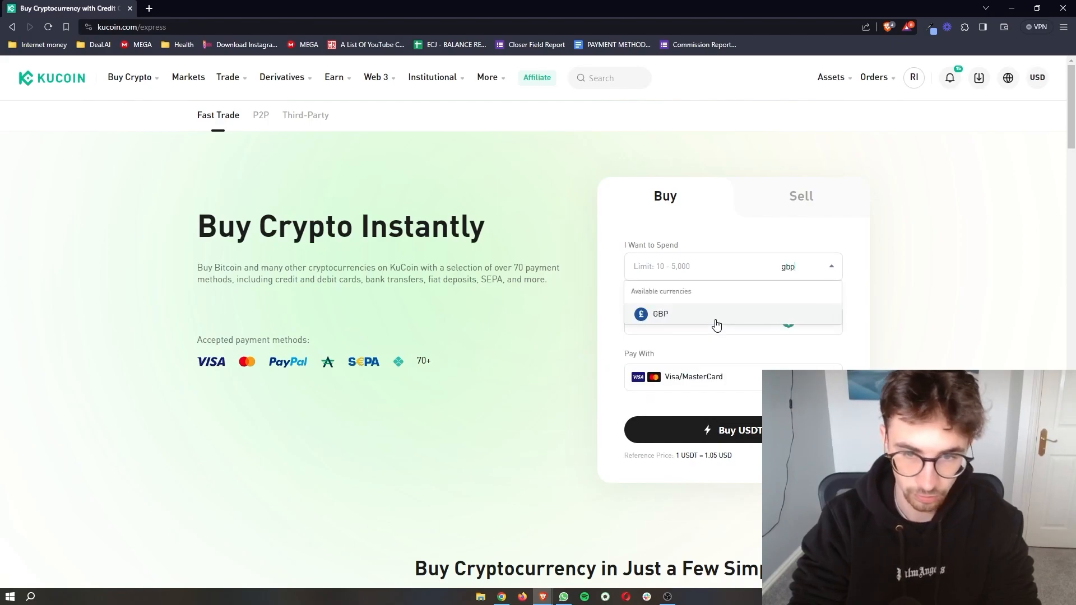
left_click(659, 314)
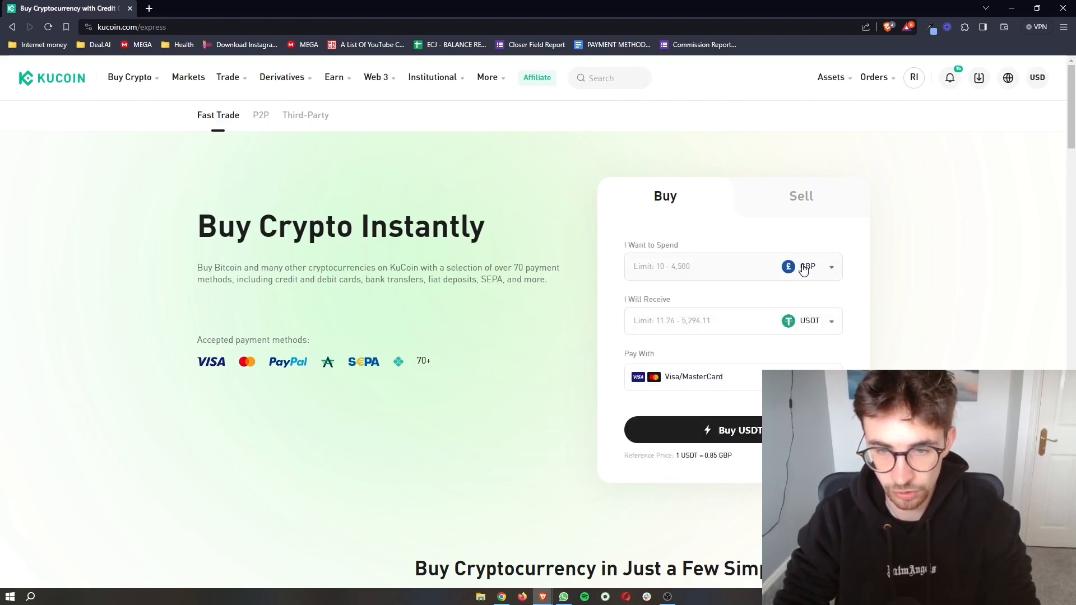
double_click(647, 299)
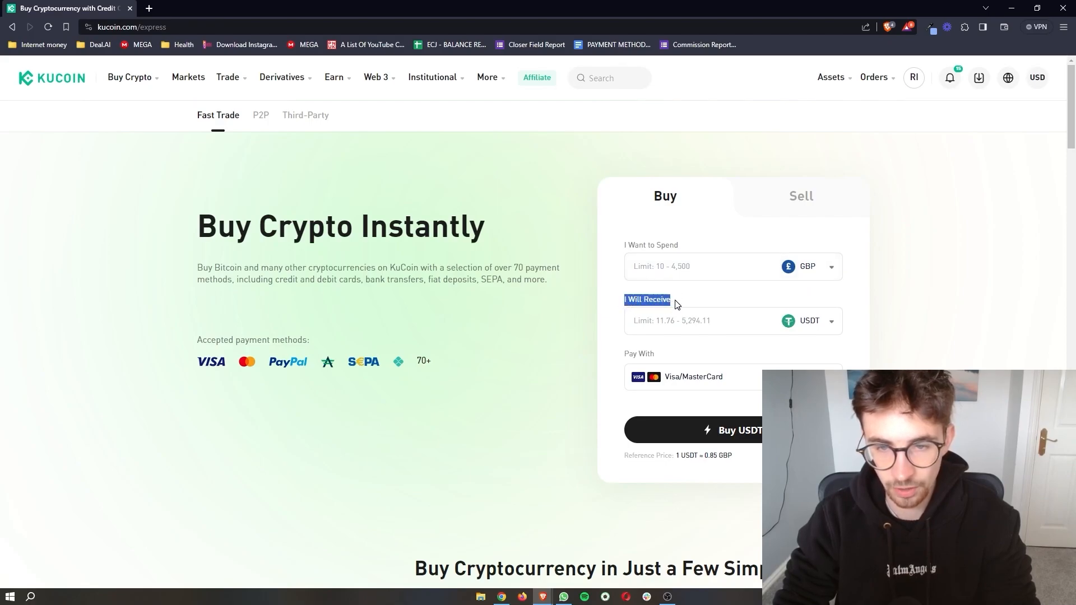
left_click(809, 320)
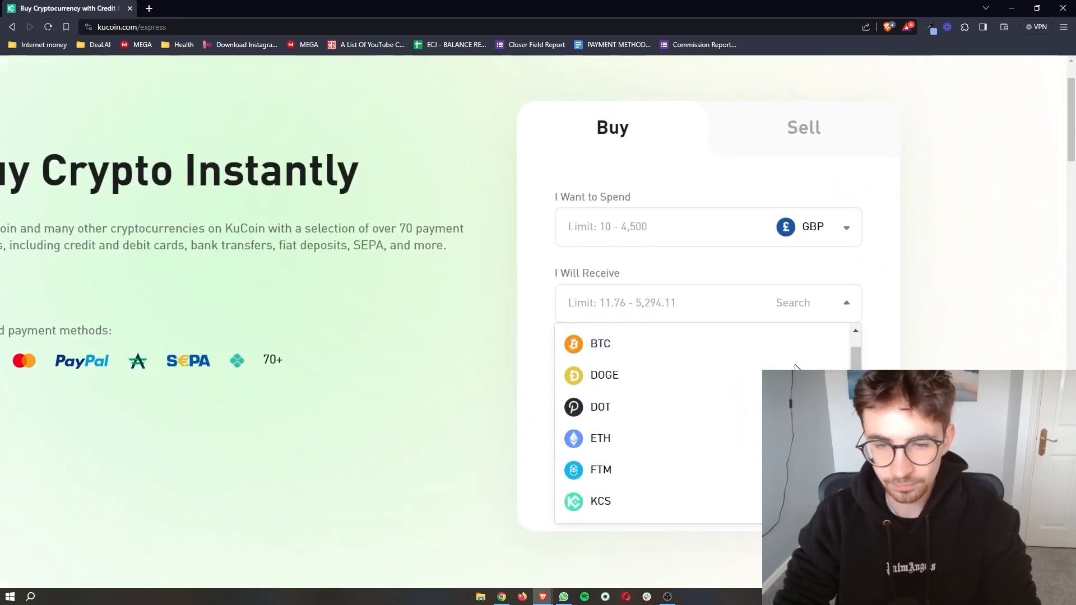
scroll("down", 3)
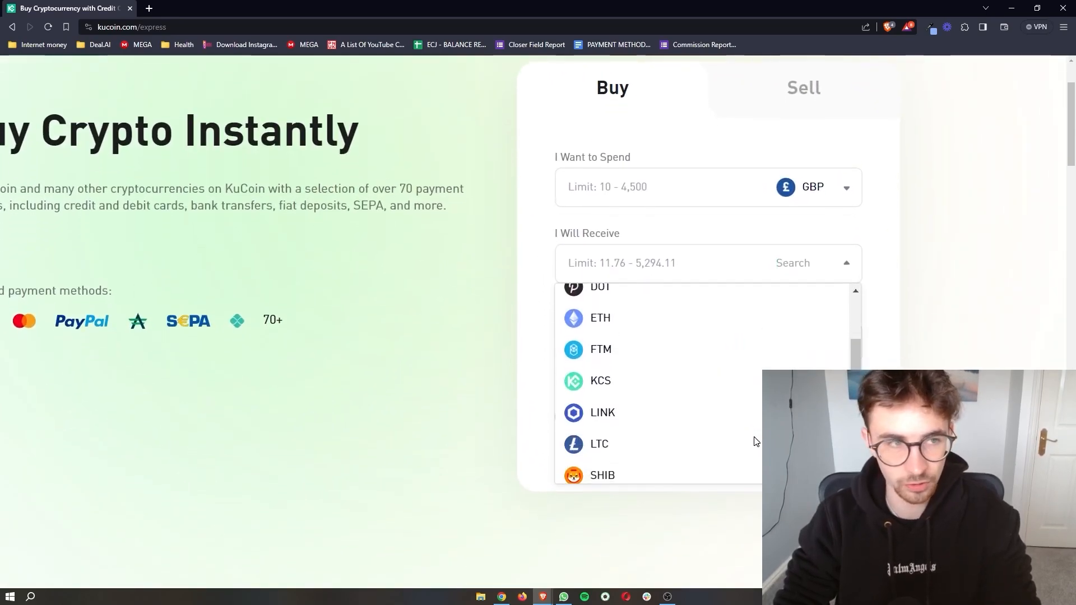
scroll("down", 3)
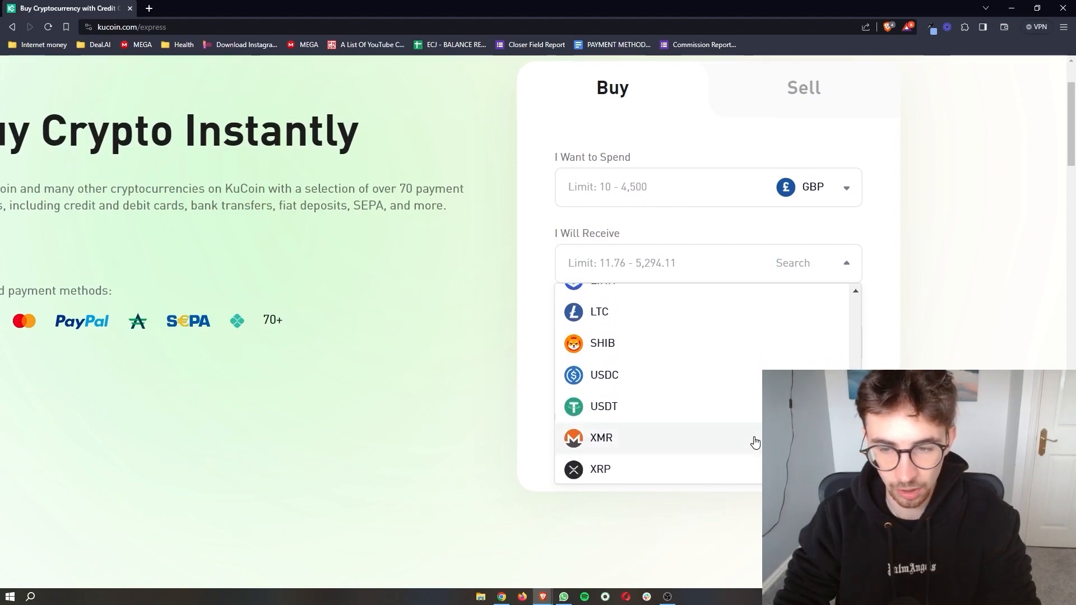
scroll("up", 3)
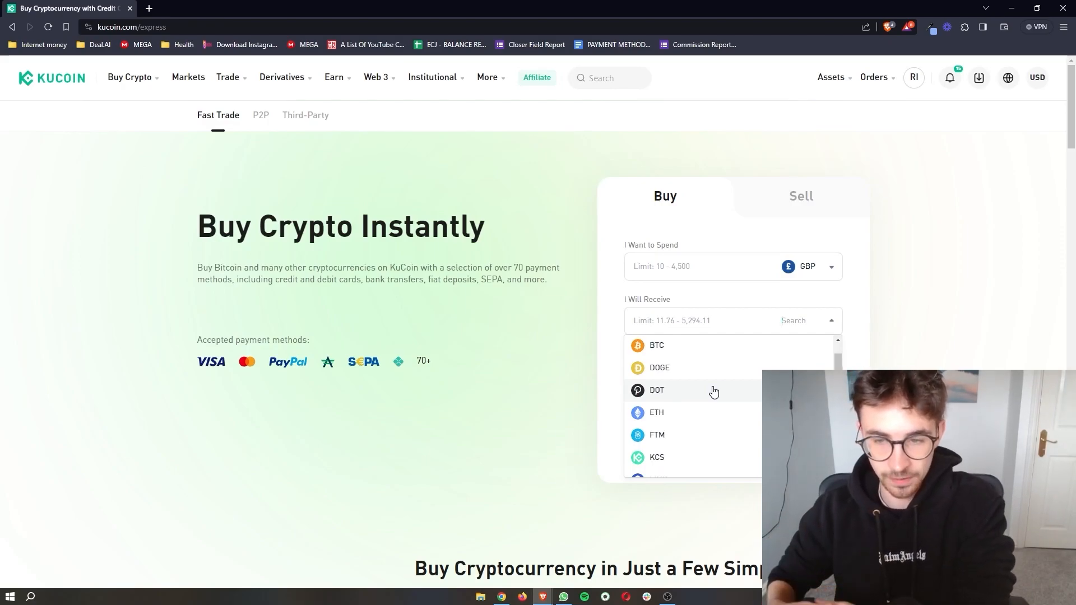
scroll("down", 3)
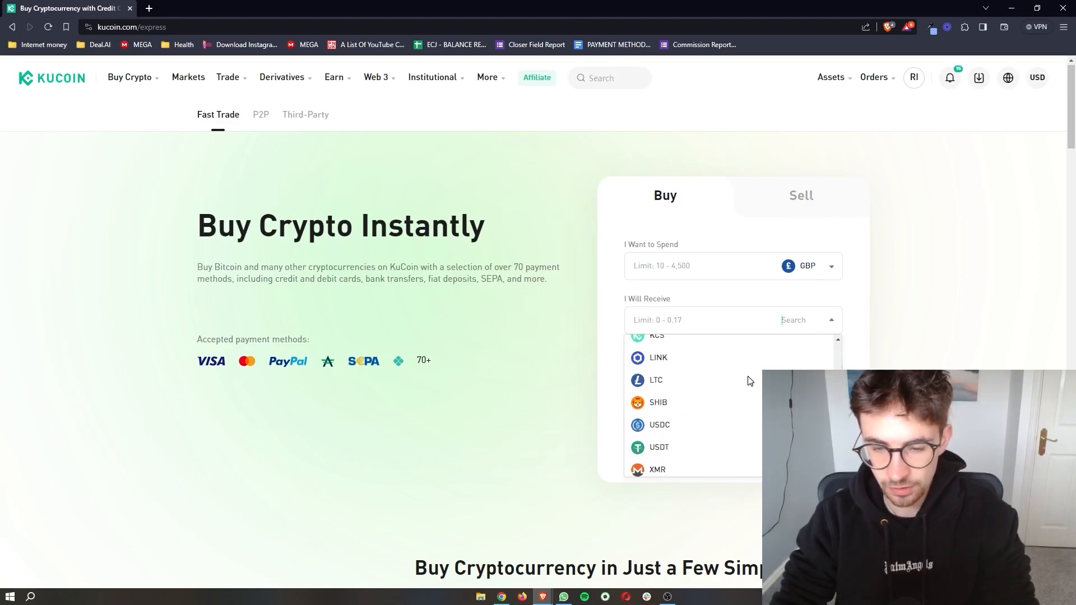
mouse_move(658, 447)
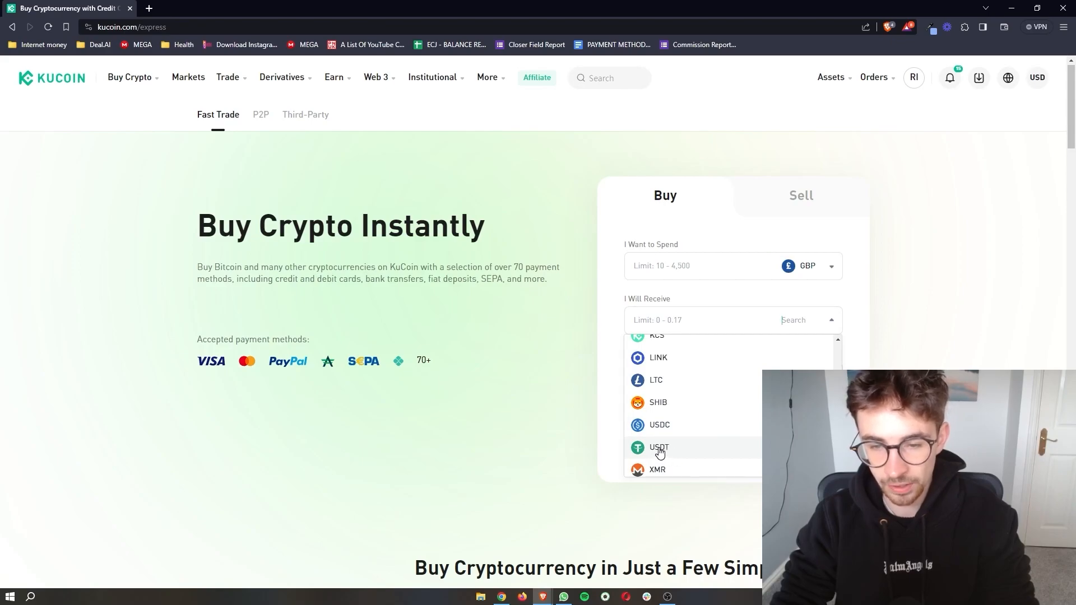
left_click(658, 447)
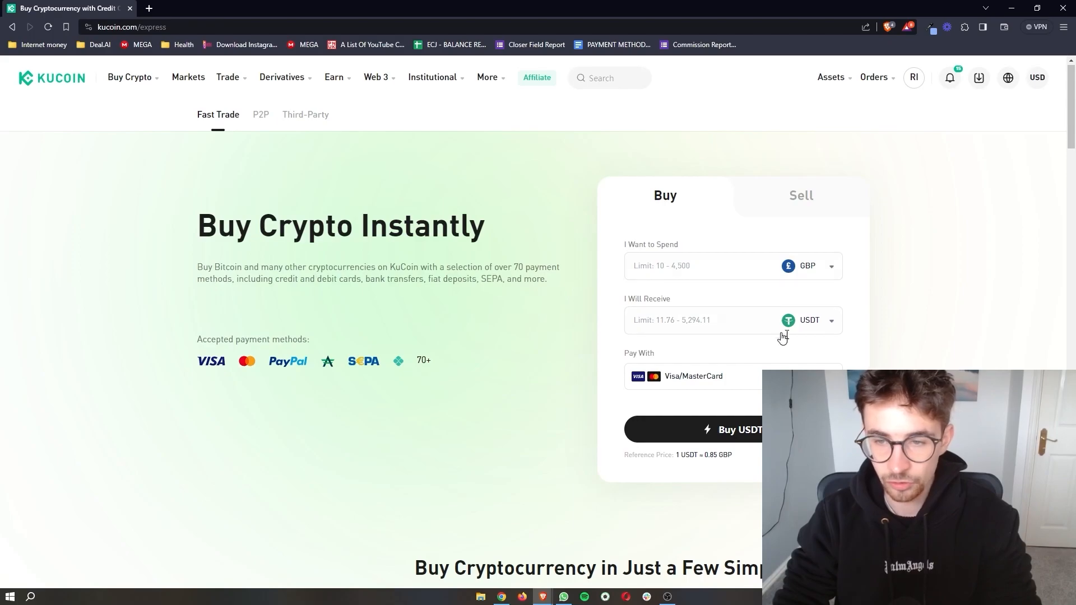
mouse_move(893, 343)
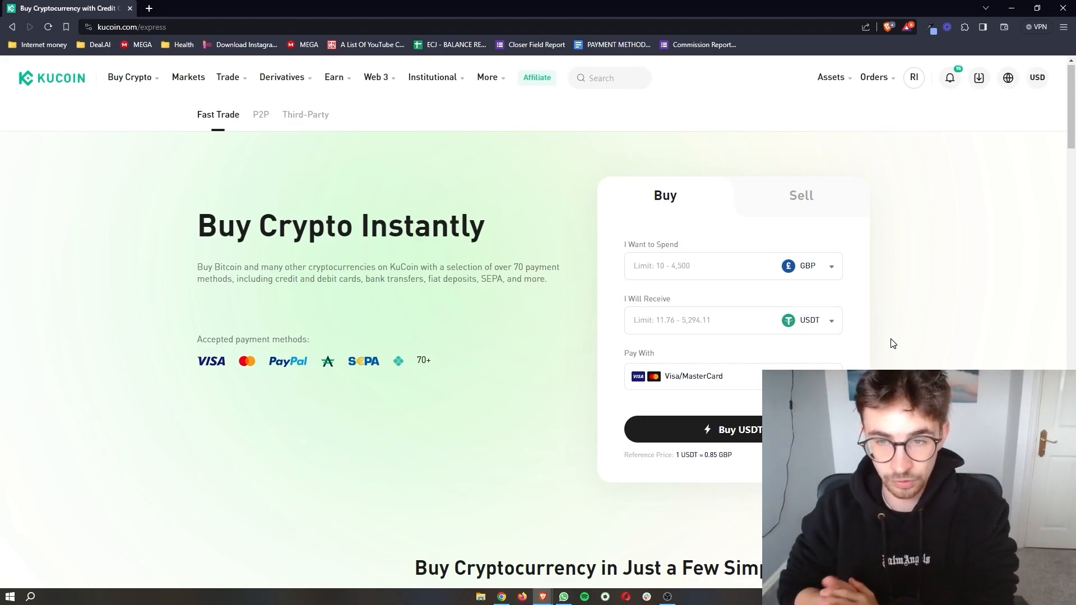
Enter 100 GBP to spend, quoting about 117.34 USDT to receive
left_click(699, 266)
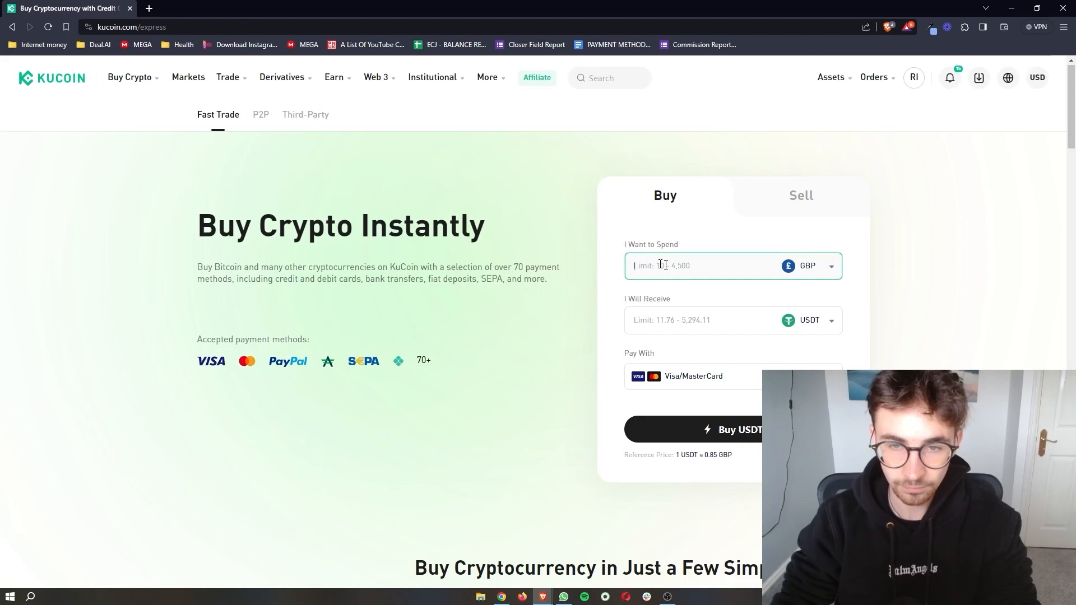
type("100")
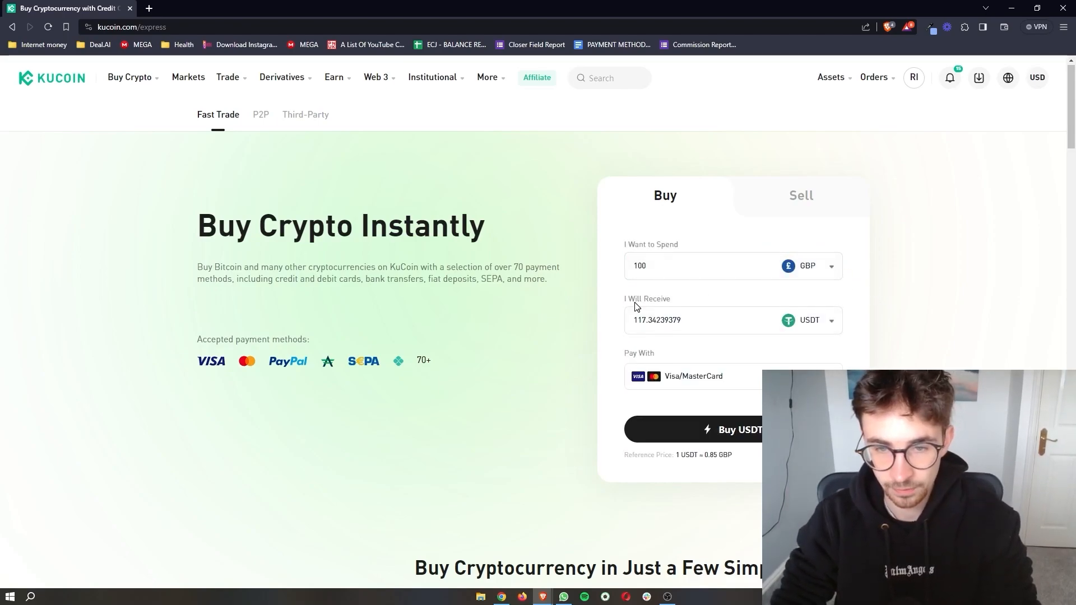
mouse_move(876, 329)
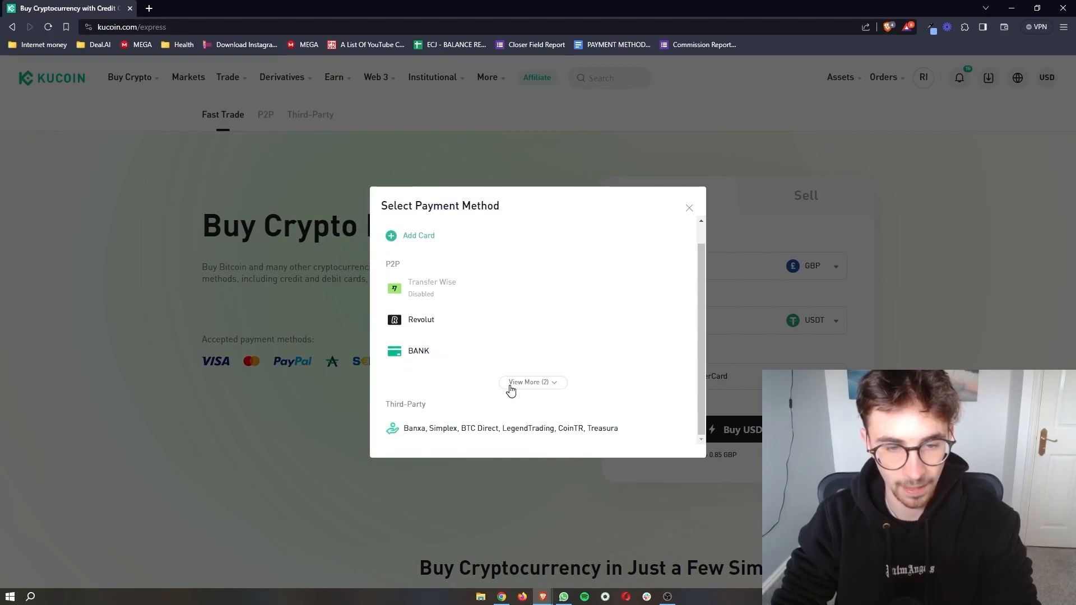
Expand the payment methods and go to the Third-Party purchase page with Simplex and Banxa
left_click(527, 382)
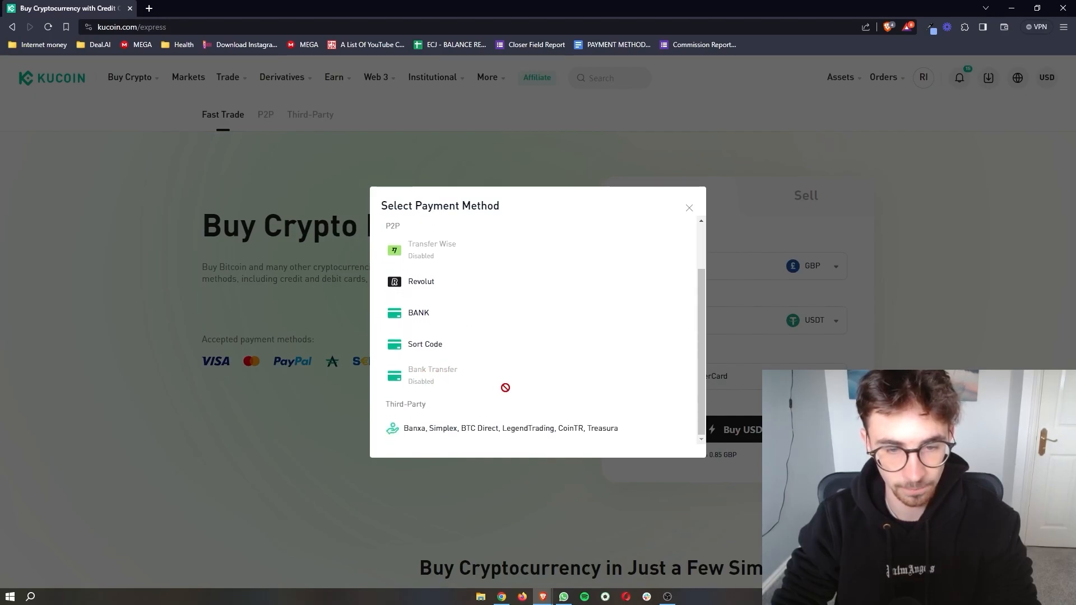
left_click(130, 77)
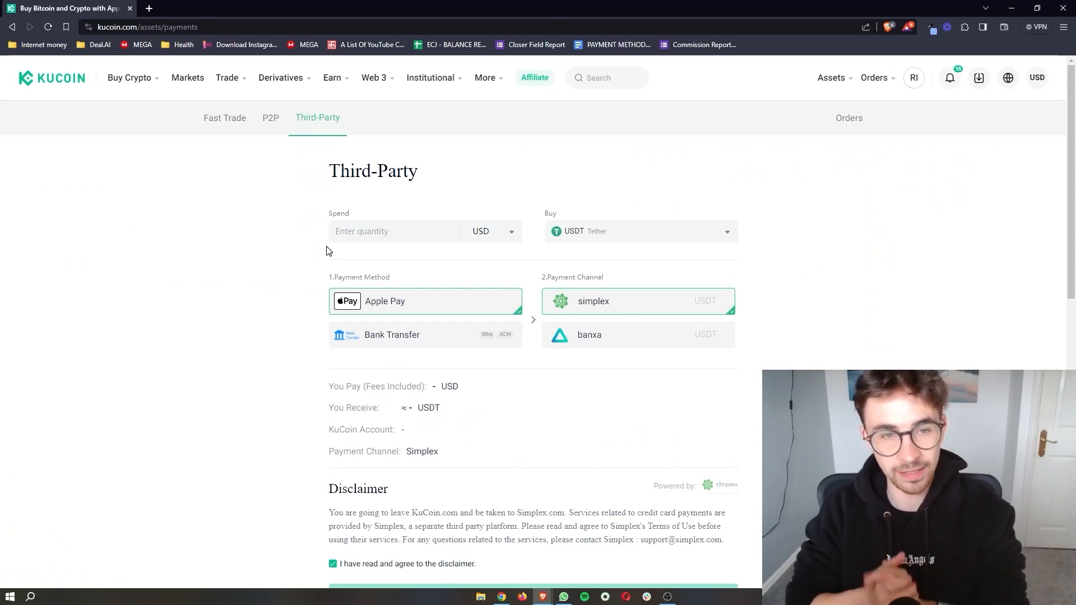
mouse_move(496, 251)
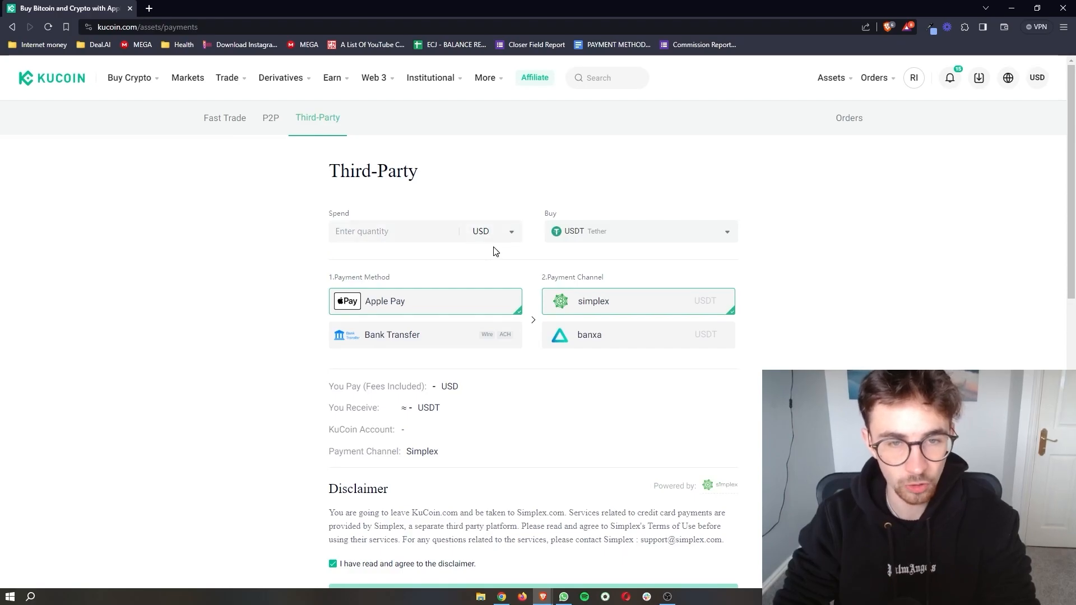
Choose US dollars as the currency to spend on the Third-Party page
left_click(493, 231)
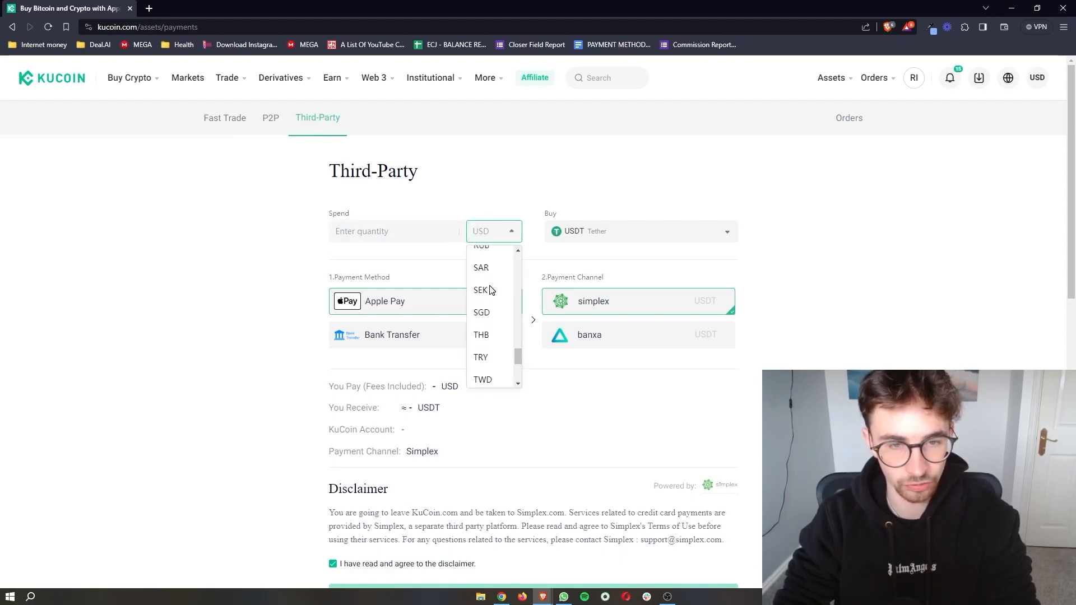
scroll("down", 3)
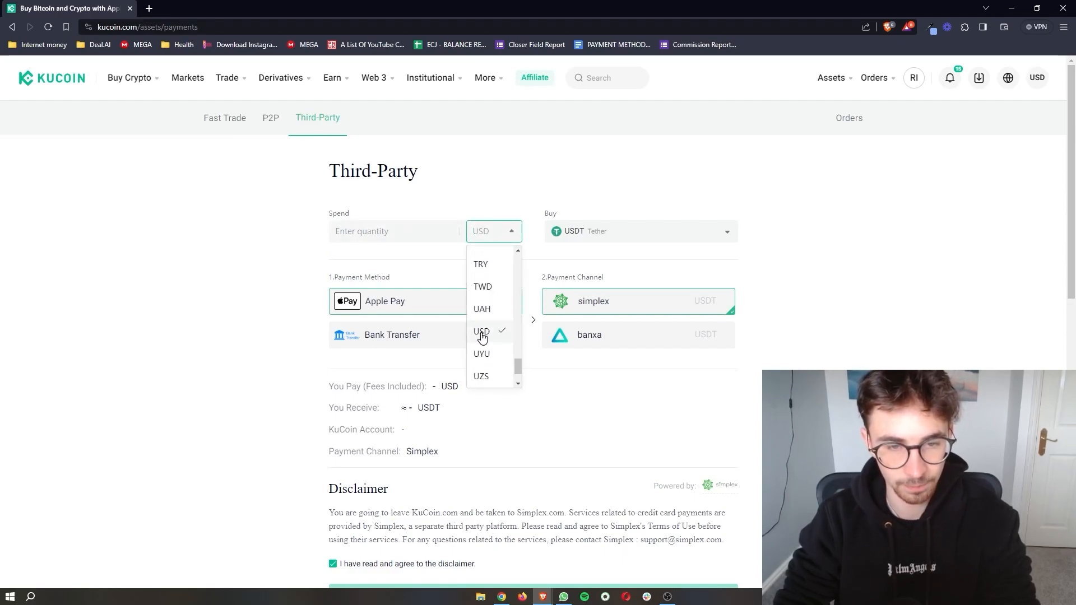
left_click(482, 331)
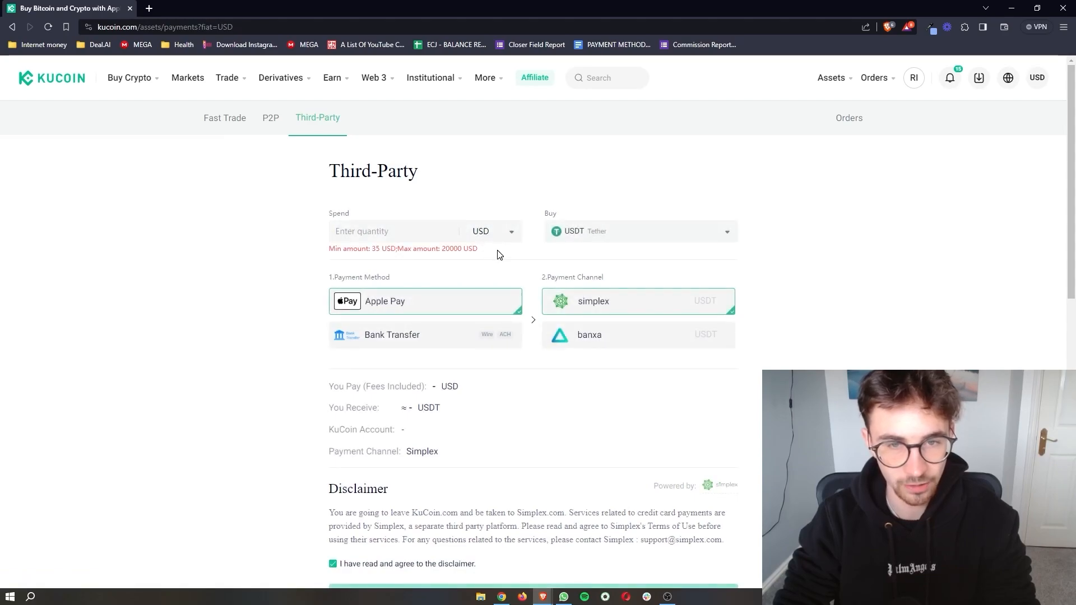
Browse the coin list and select ATOM (Cosmos) as the coin to buy
left_click(637, 230)
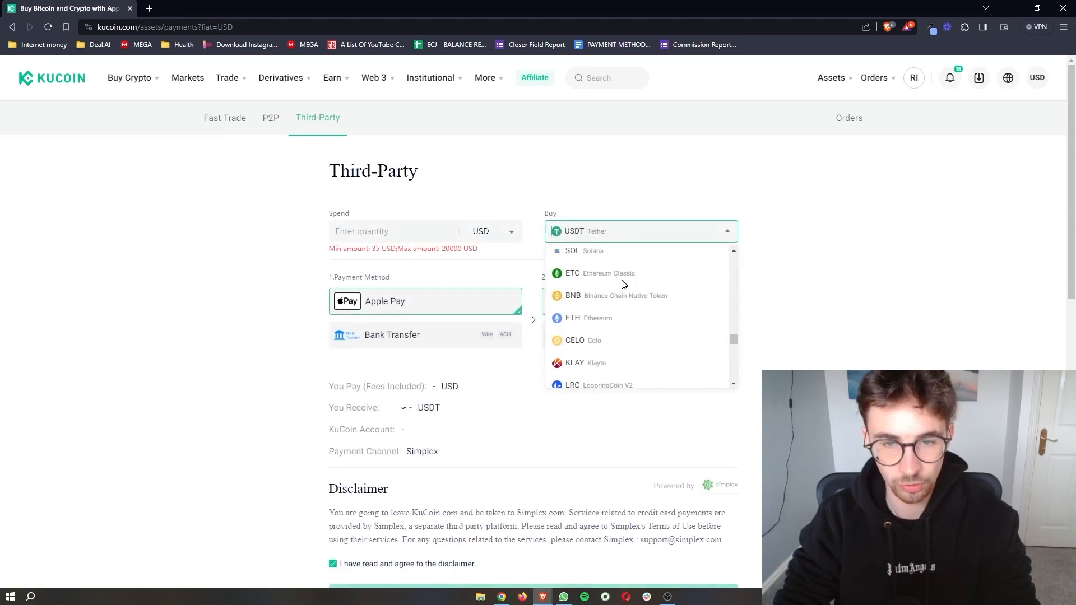
scroll("down", 3)
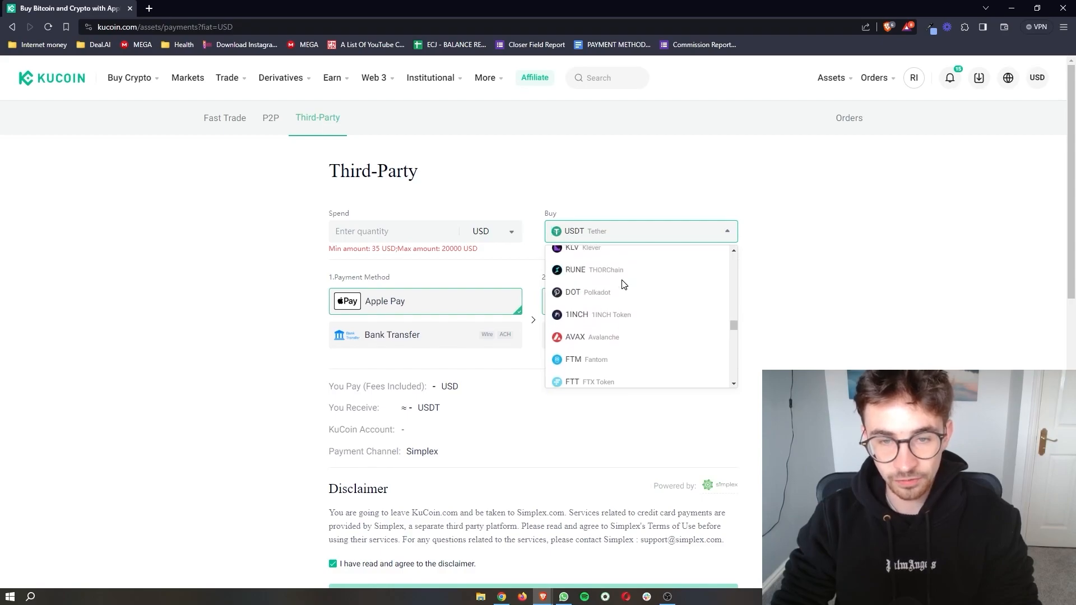
scroll("down", 3)
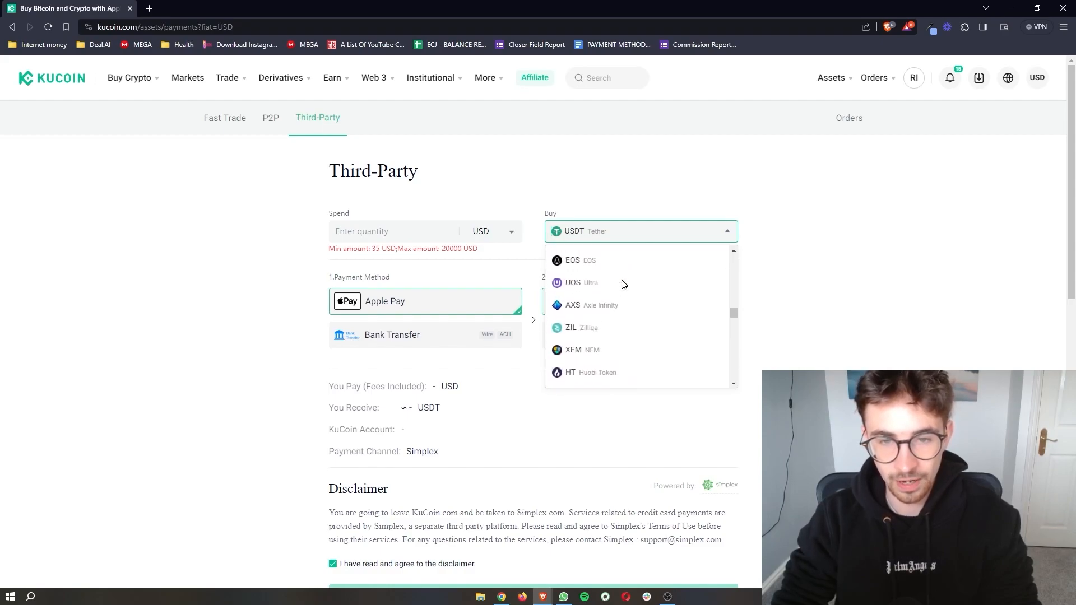
scroll("down", 3)
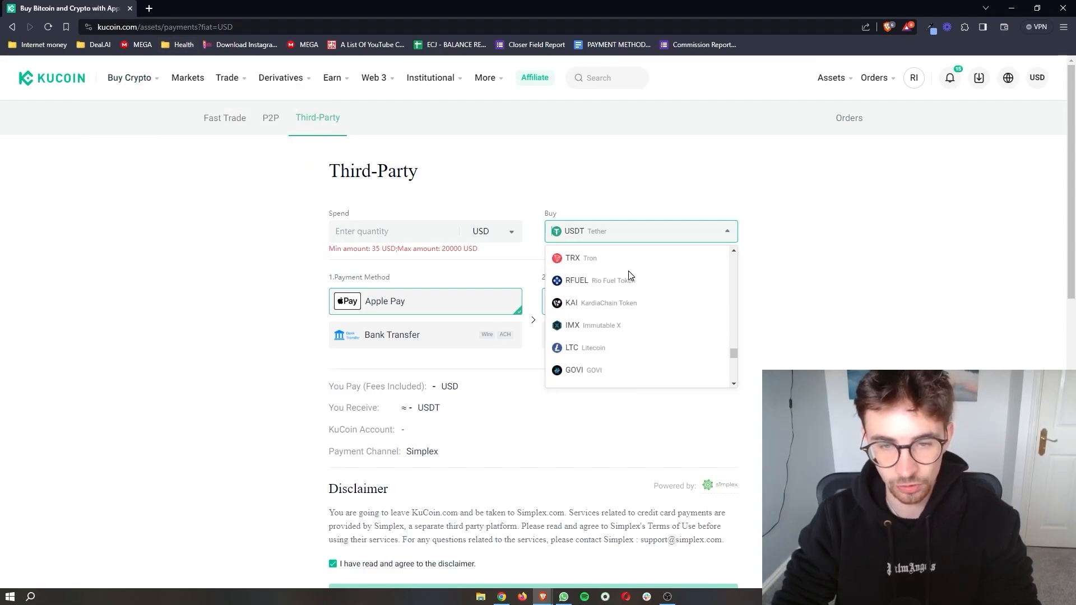
left_click(640, 230)
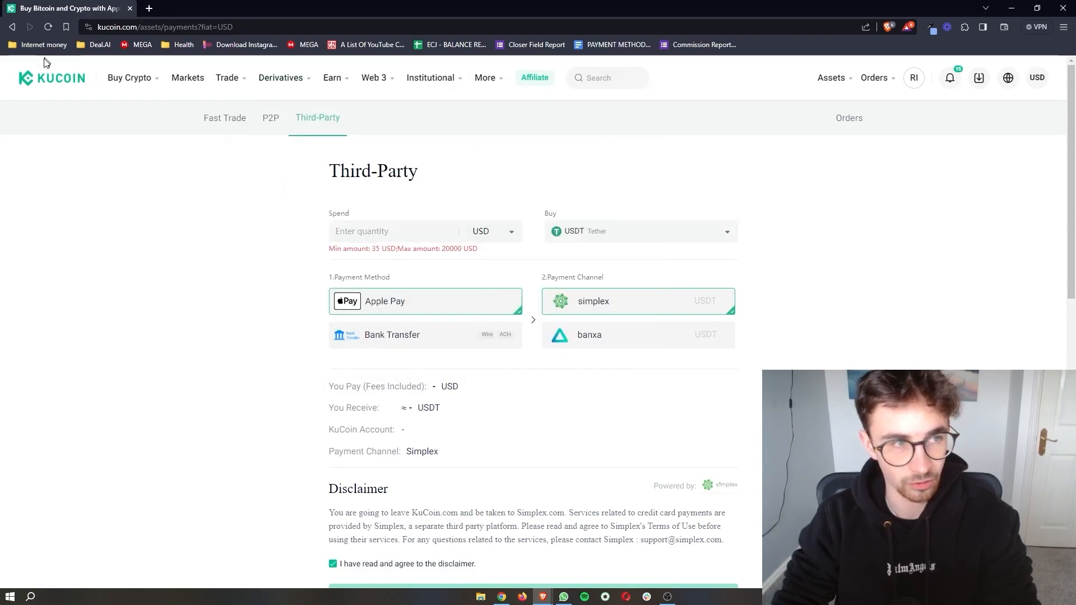
left_click(638, 230)
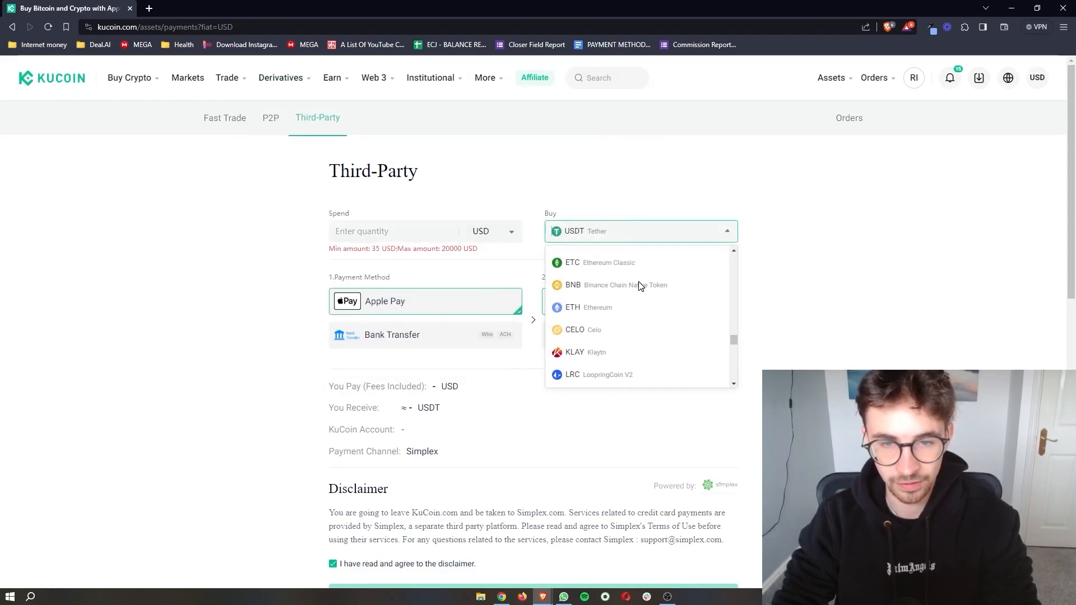
scroll("down", 3)
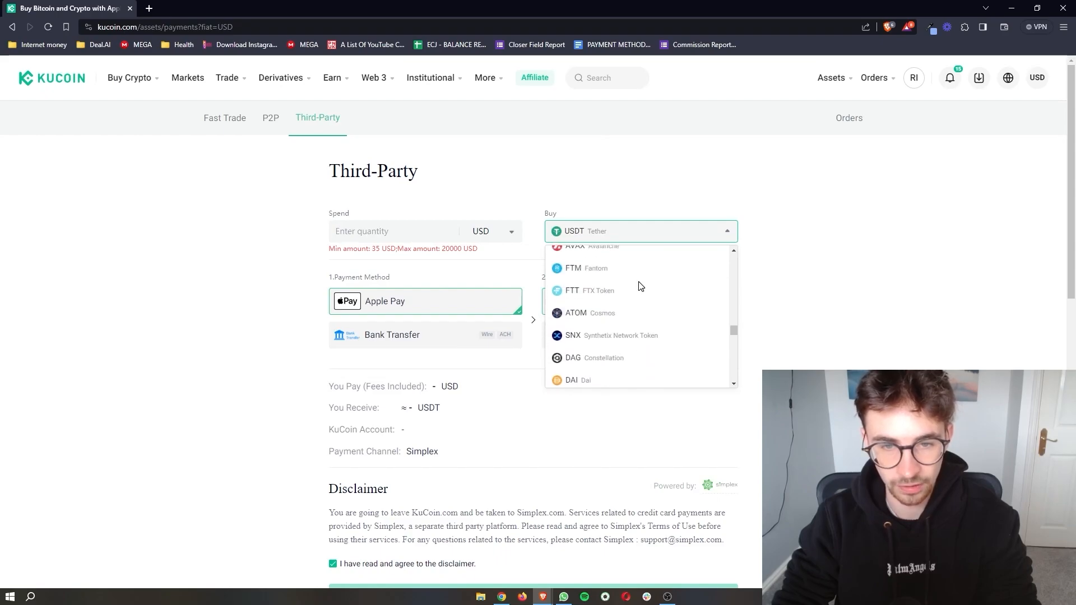
left_click(575, 313)
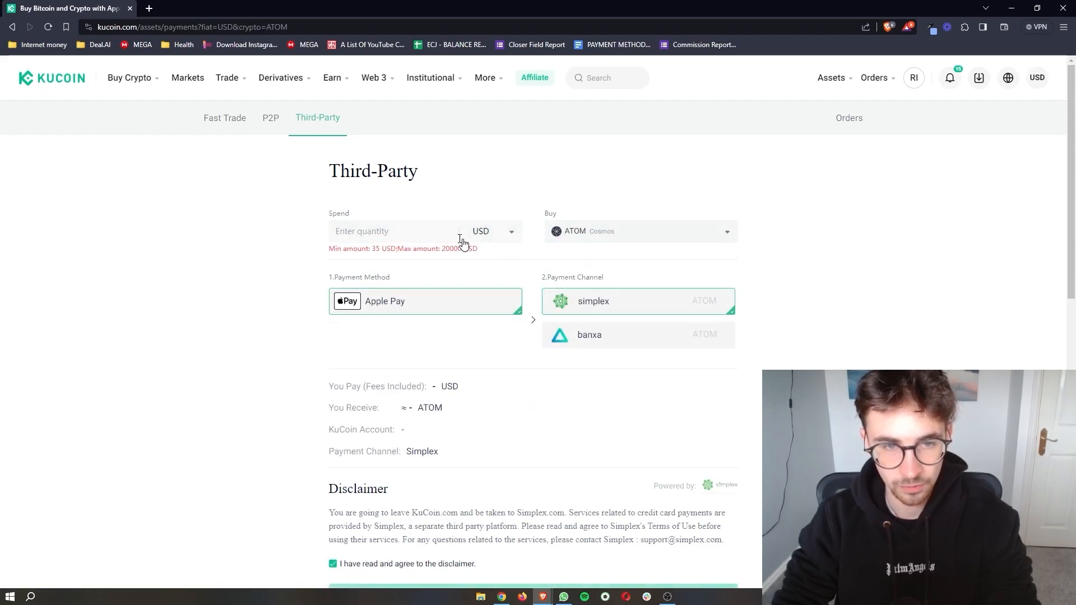
Enter a 100 USD spend, quoting about 14.48 ATOM via Simplex or 13.80 via Banxa
type("100")
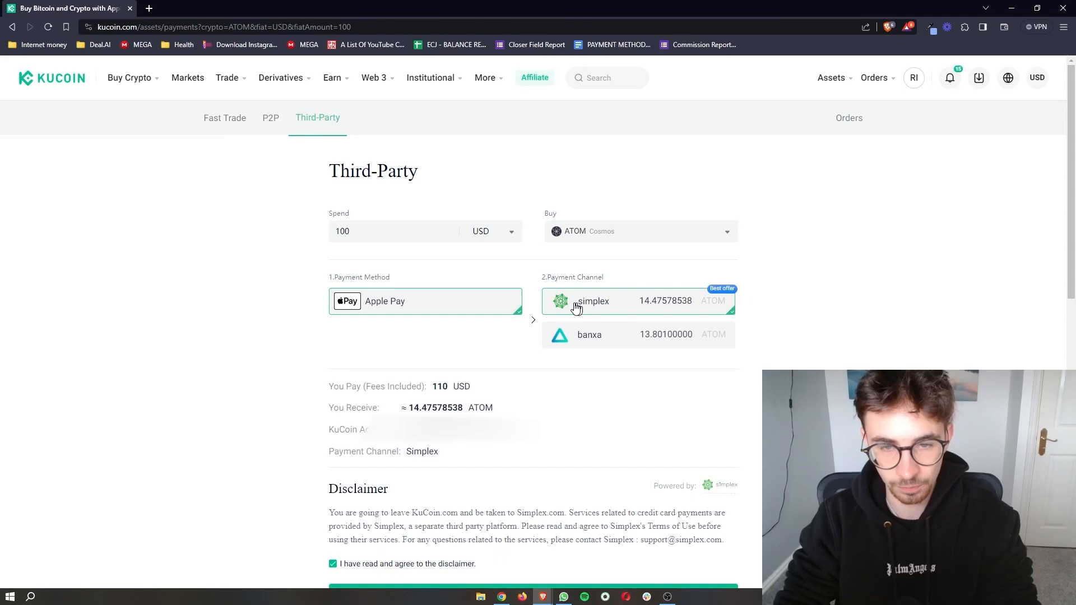
mouse_move(652, 289)
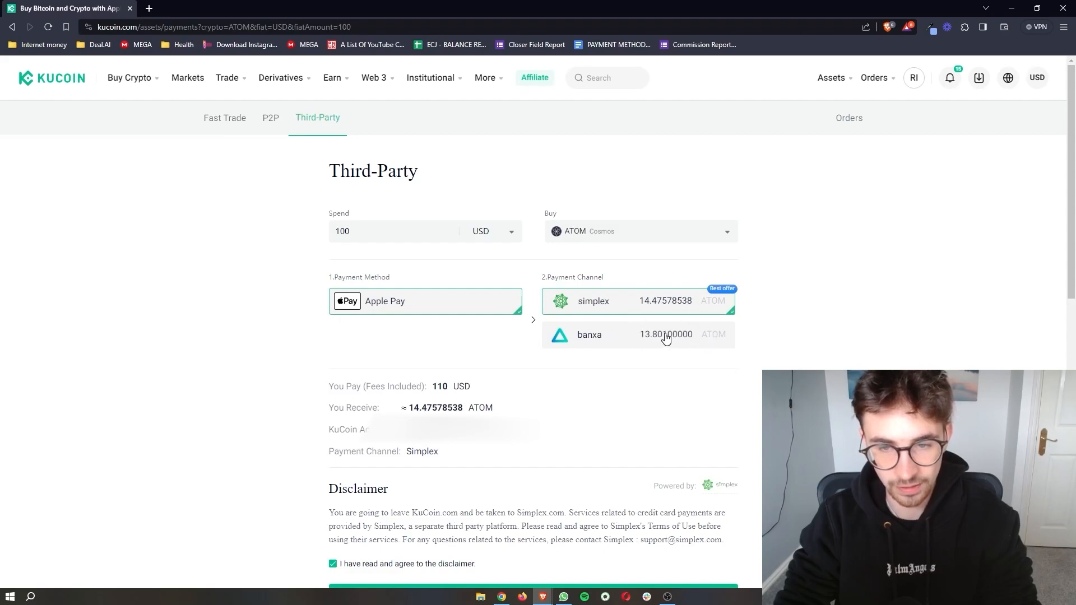
mouse_move(620, 303)
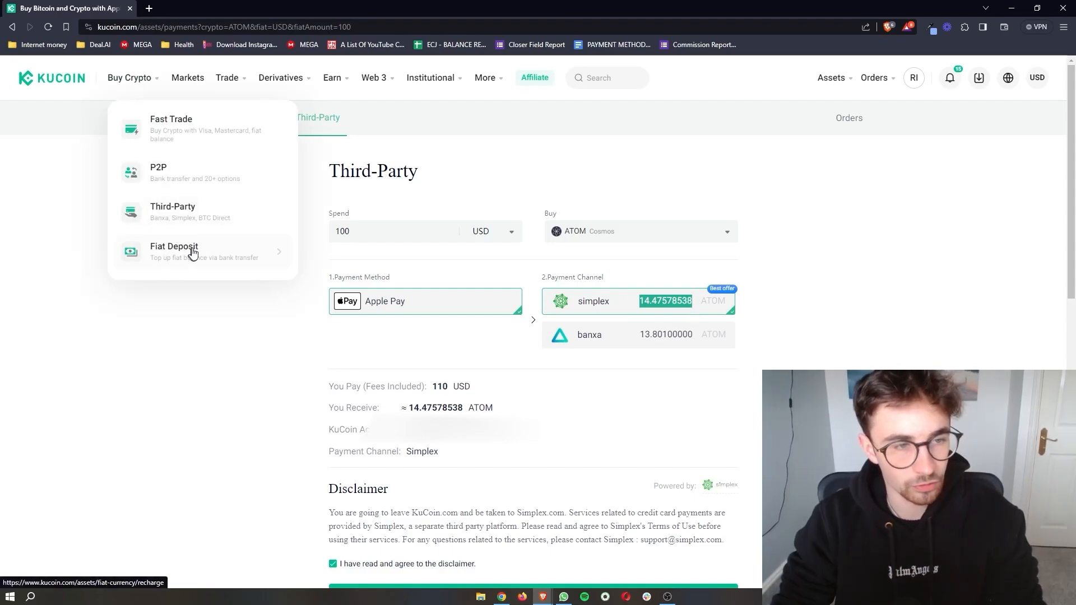
On the Fiat Deposit page, search the fiat list and select USD to show wire-transfer details
left_click(174, 251)
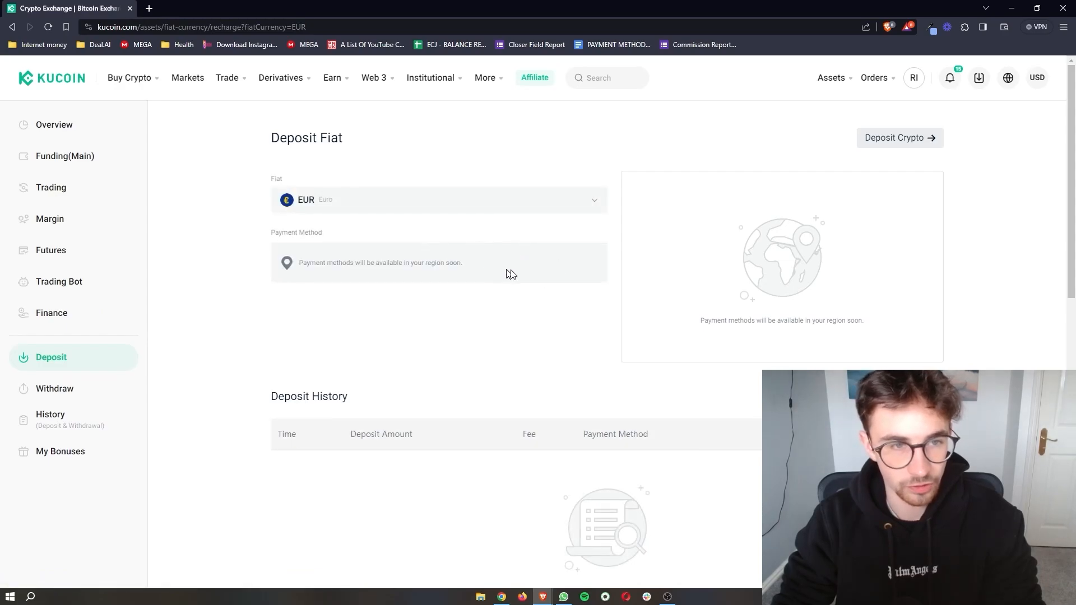
left_click(440, 200)
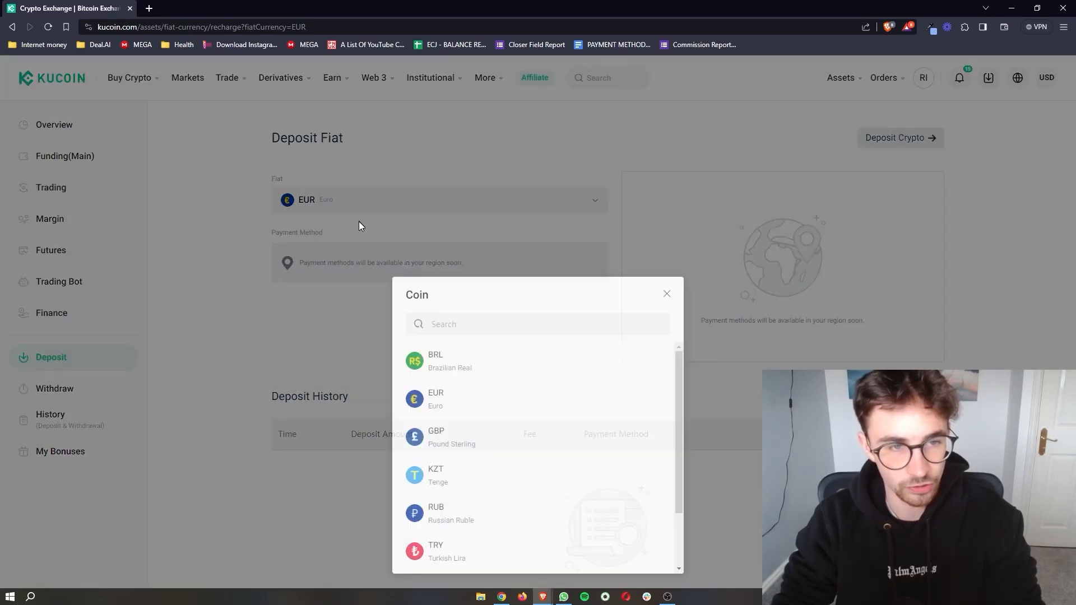
type("usd")
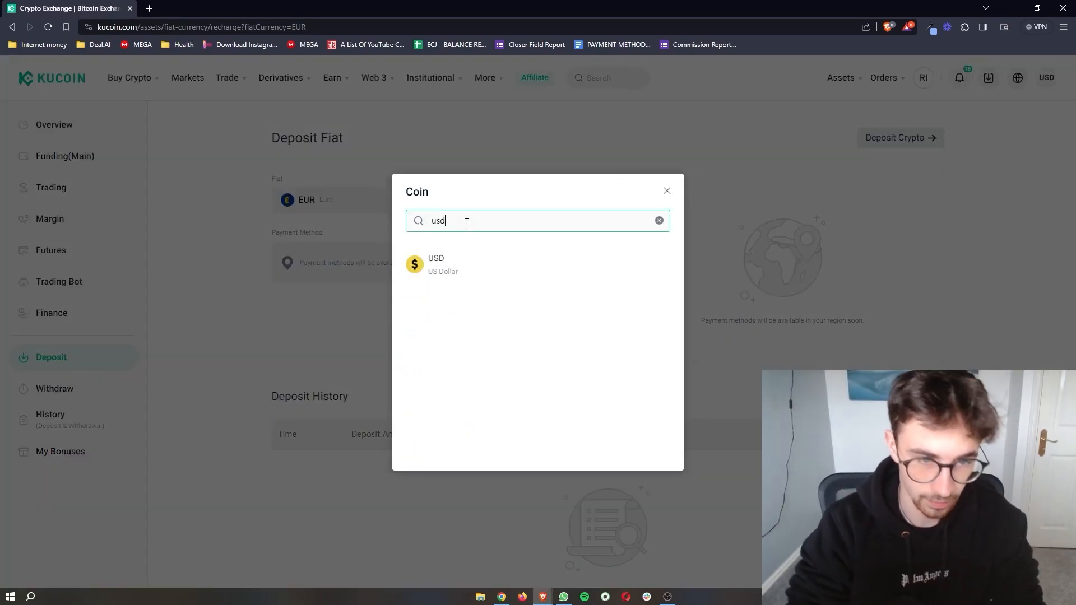
left_click(436, 264)
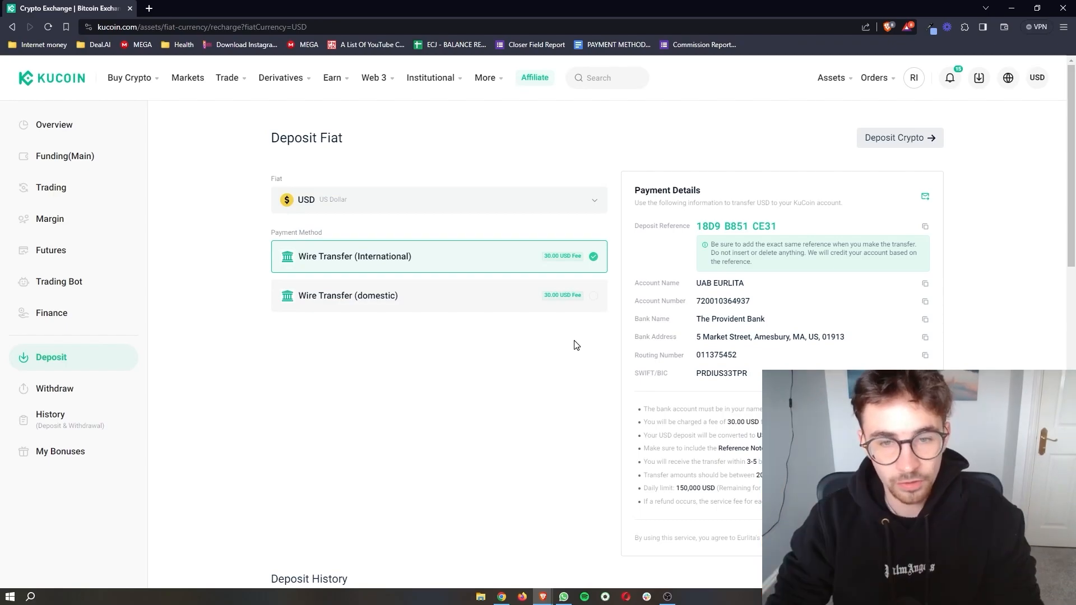
mouse_move(438, 260)
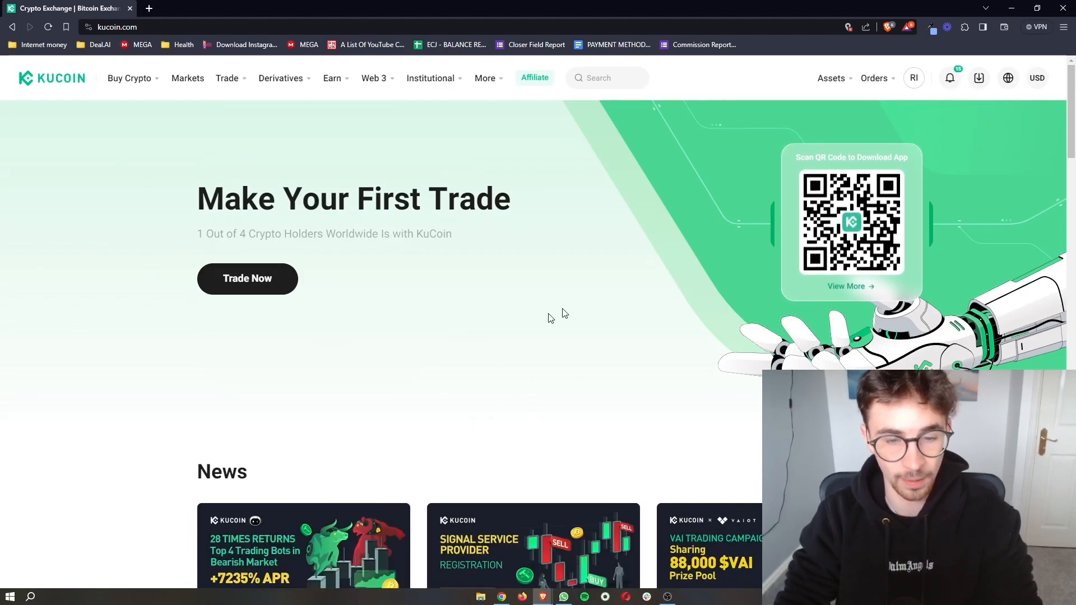
mouse_move(691, 280)
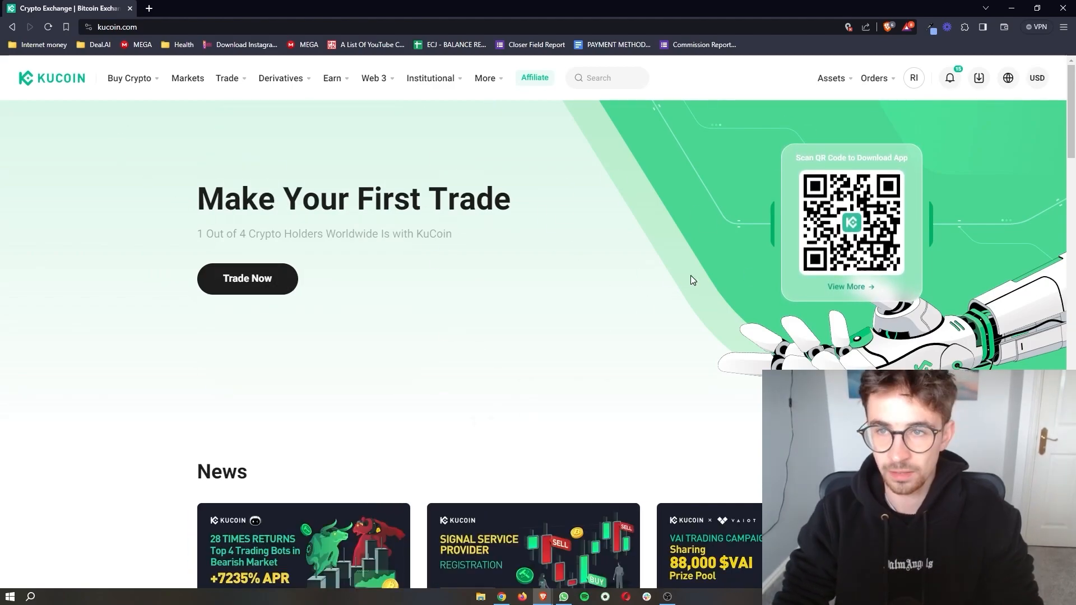
Go to Asset Overview and from there to the Deposit page, which defaults to EUR fiat
left_click(831, 77)
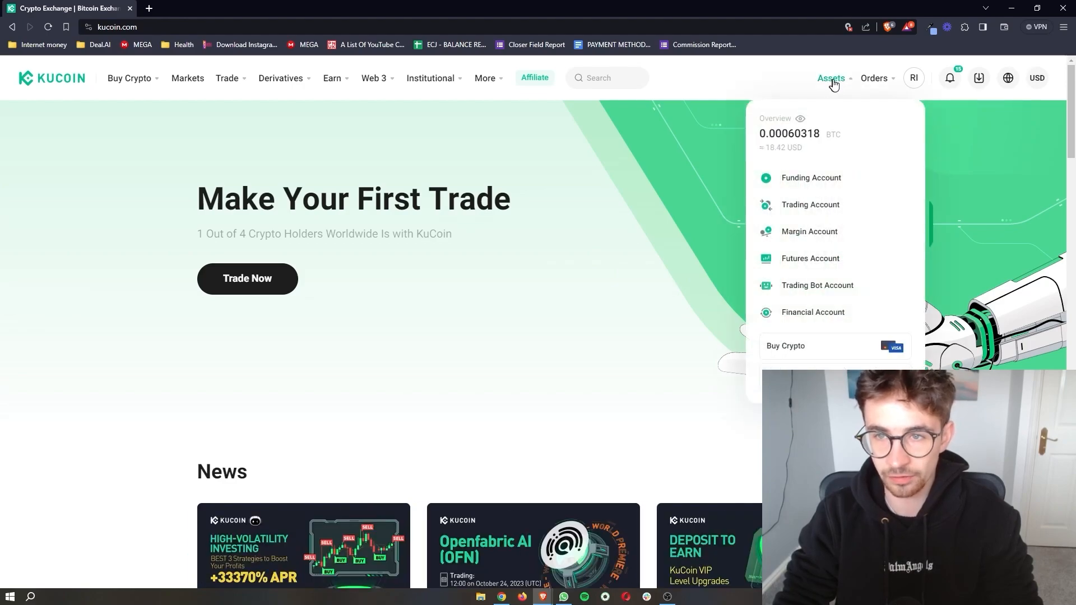
mouse_move(790, 136)
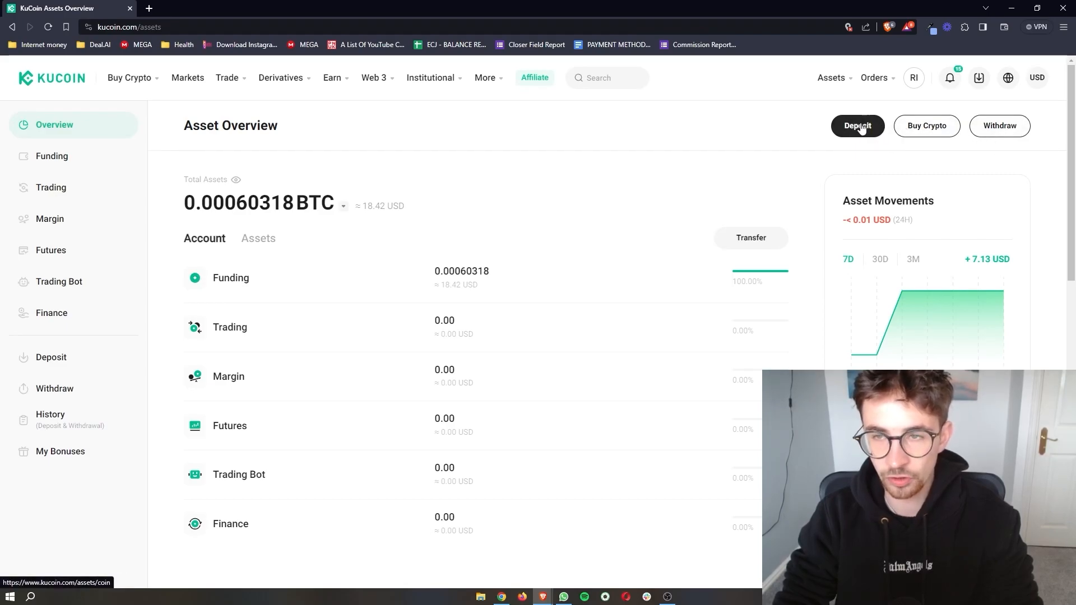
left_click(856, 125)
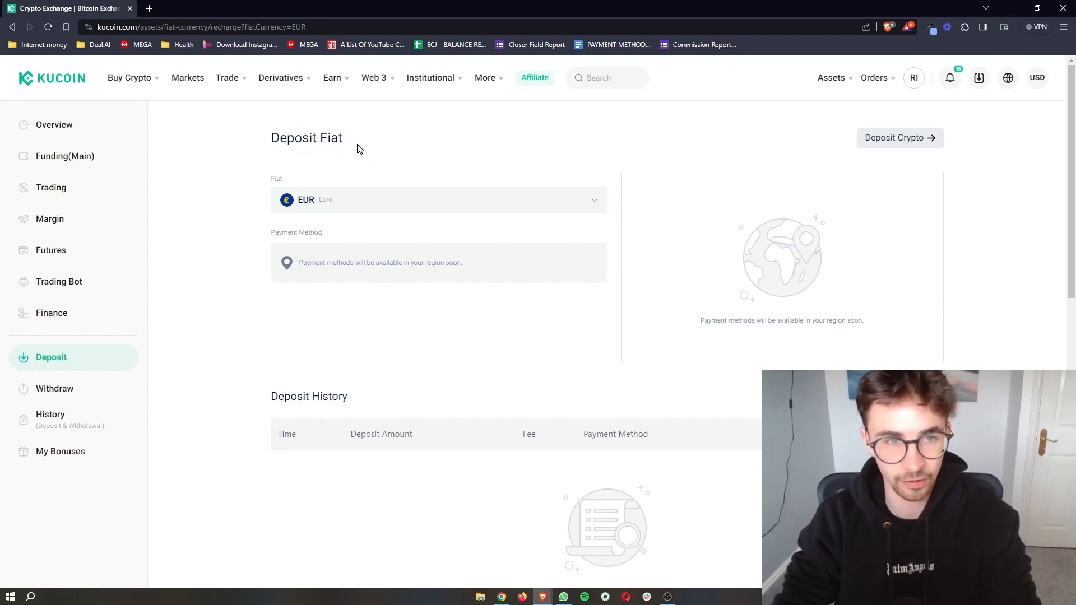
mouse_move(898, 138)
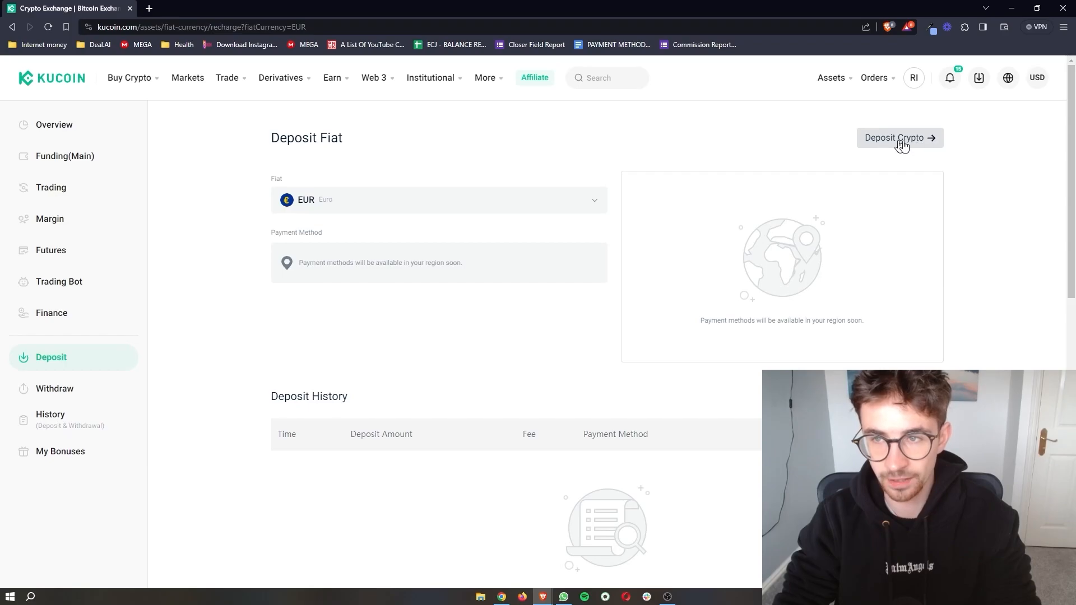
Switch to the Deposit Crypto page and browse the coin list without choosing
left_click(899, 137)
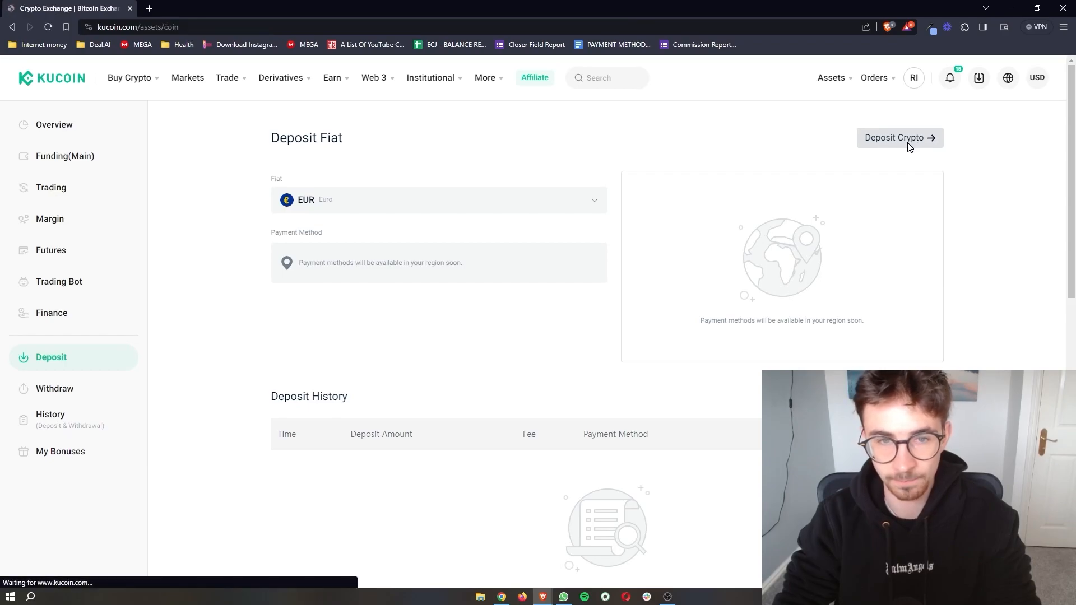
left_click(899, 136)
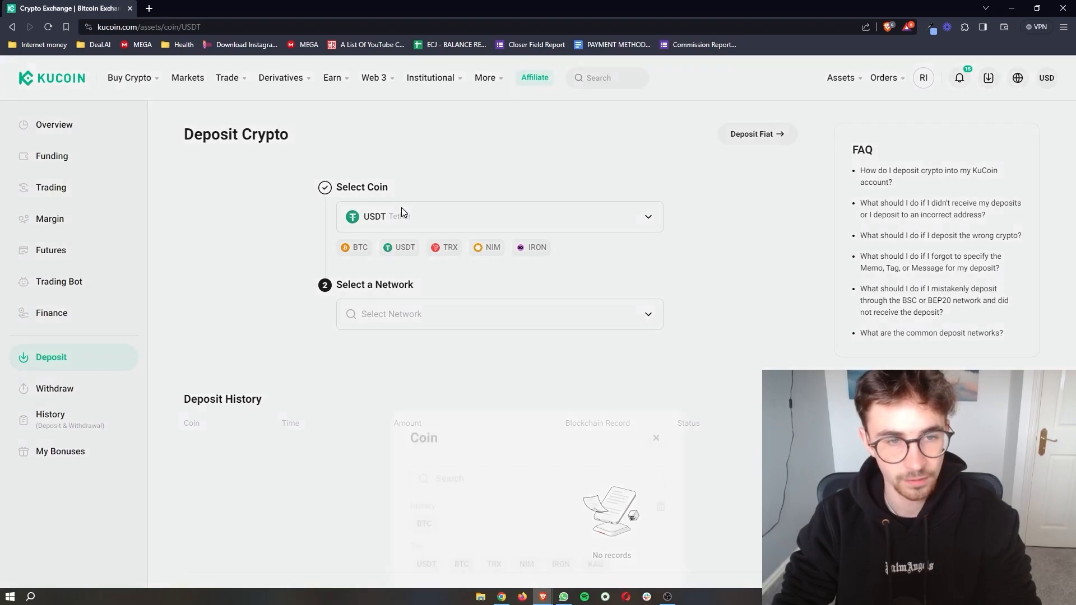
left_click(499, 217)
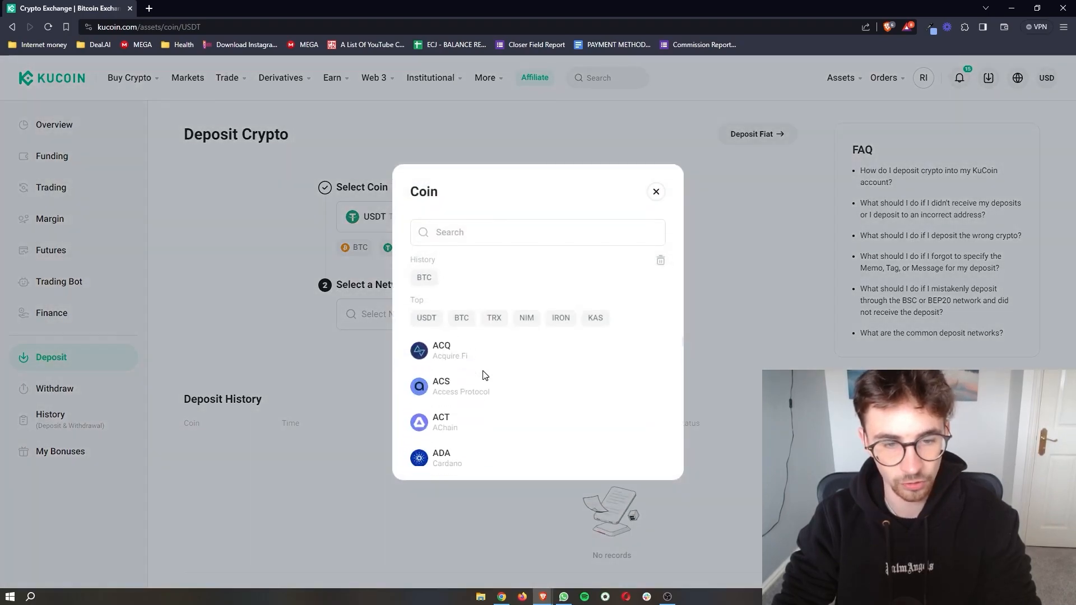
scroll("down", 3)
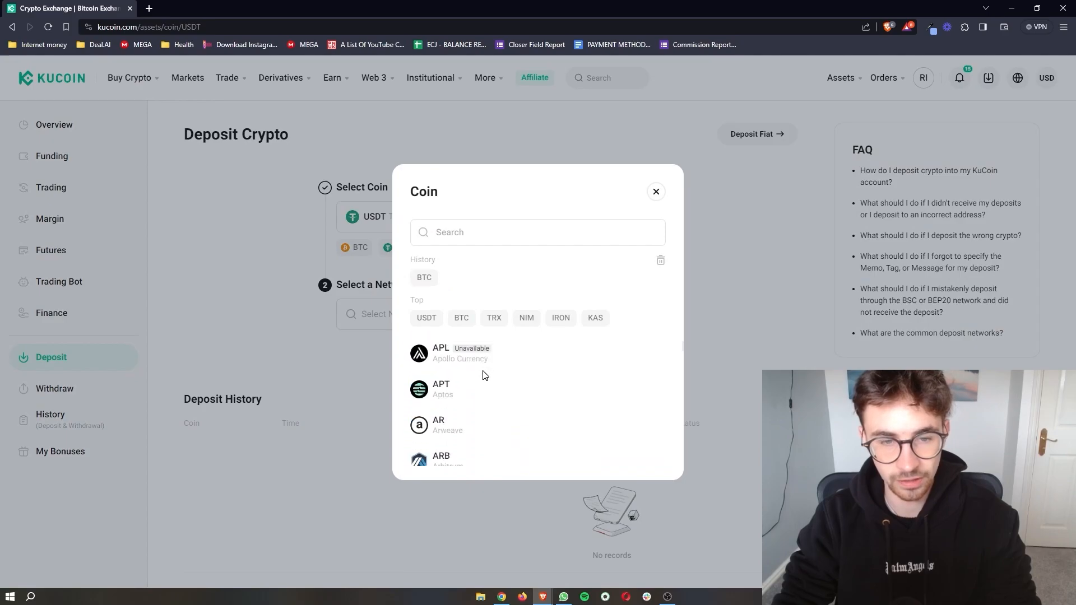
scroll("down", 3)
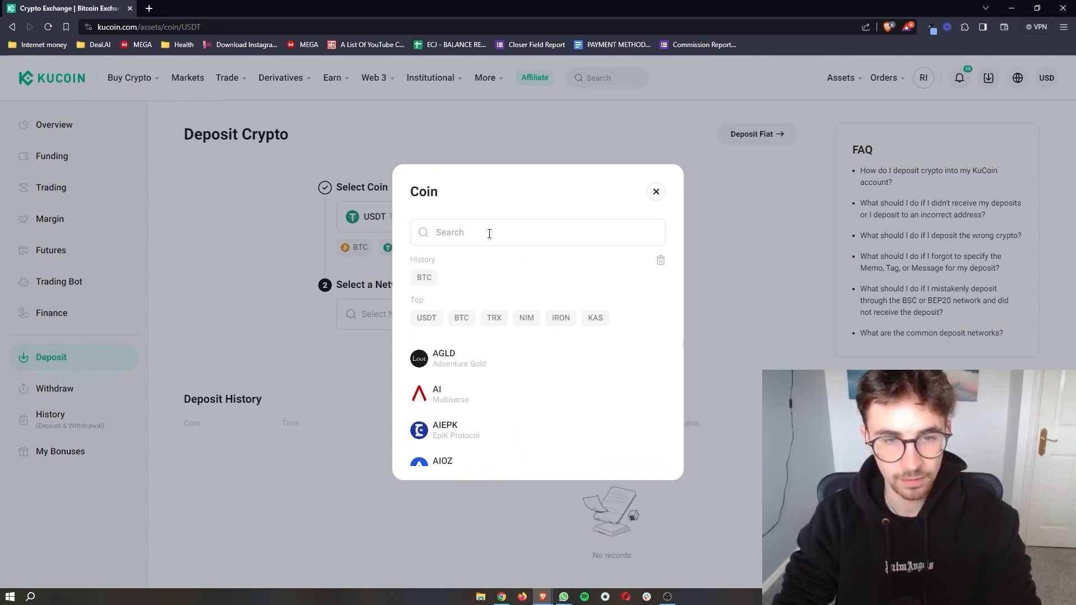
left_click(654, 192)
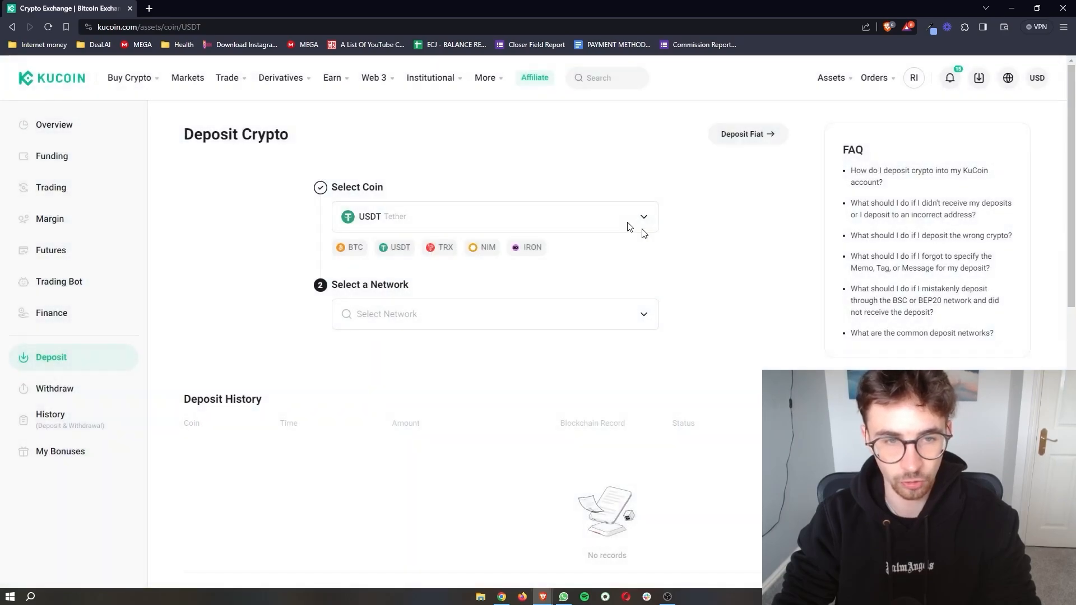
Search the coin list for 'lt' and select Litecoin (LTC) as the deposit coin
left_click(492, 217)
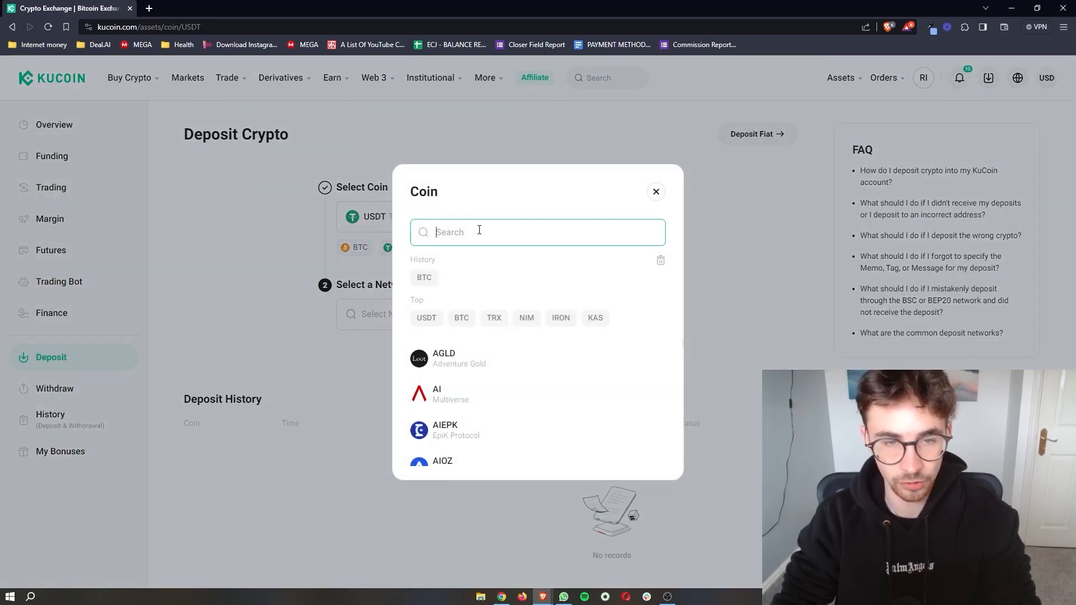
type("ltc")
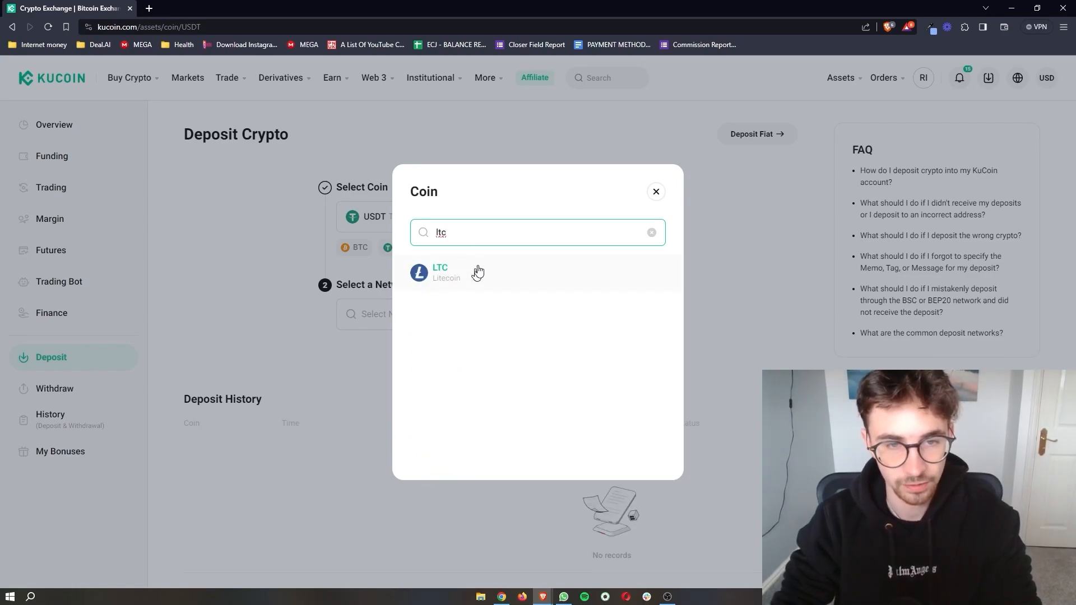
left_click(439, 272)
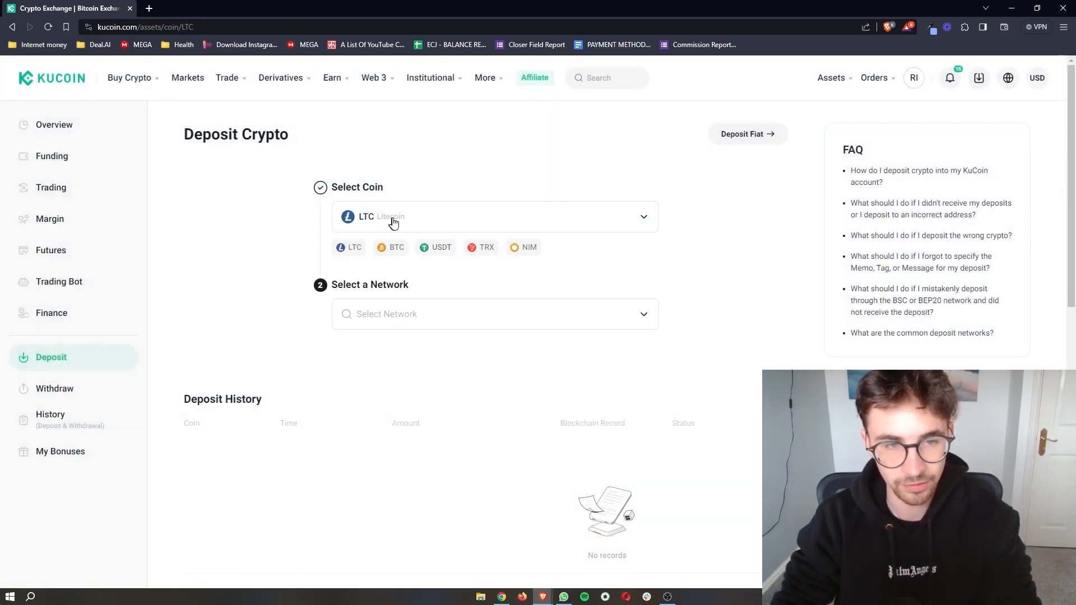
left_click(493, 217)
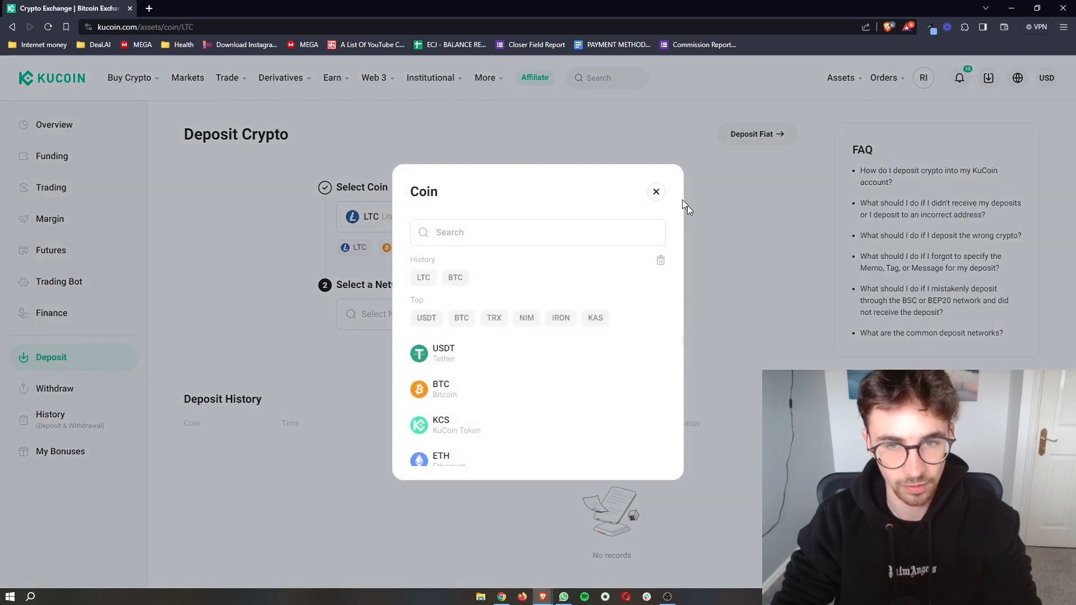
left_click(654, 192)
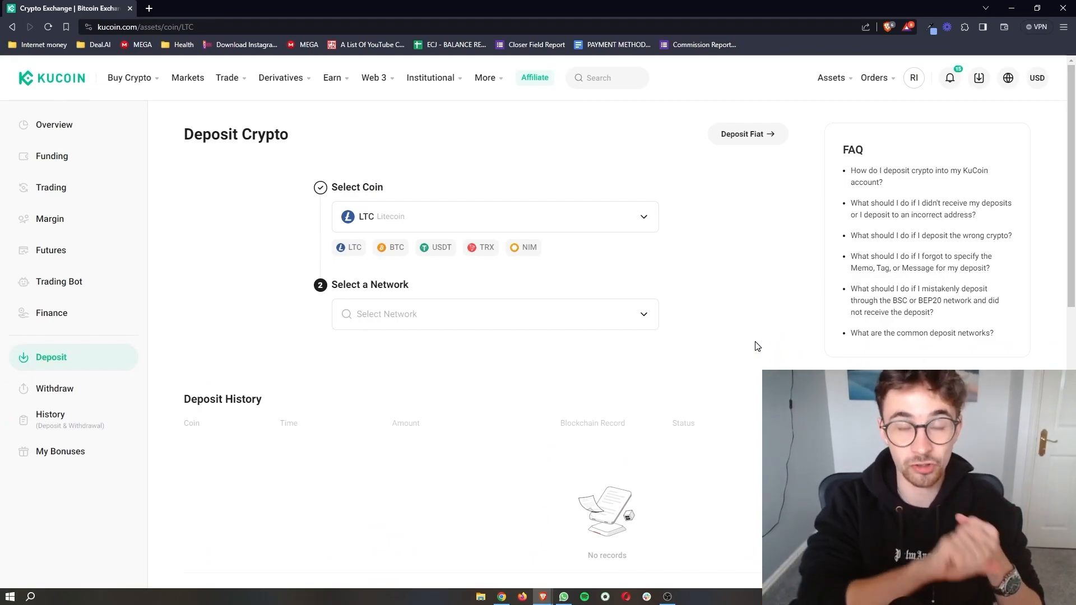
mouse_move(463, 190)
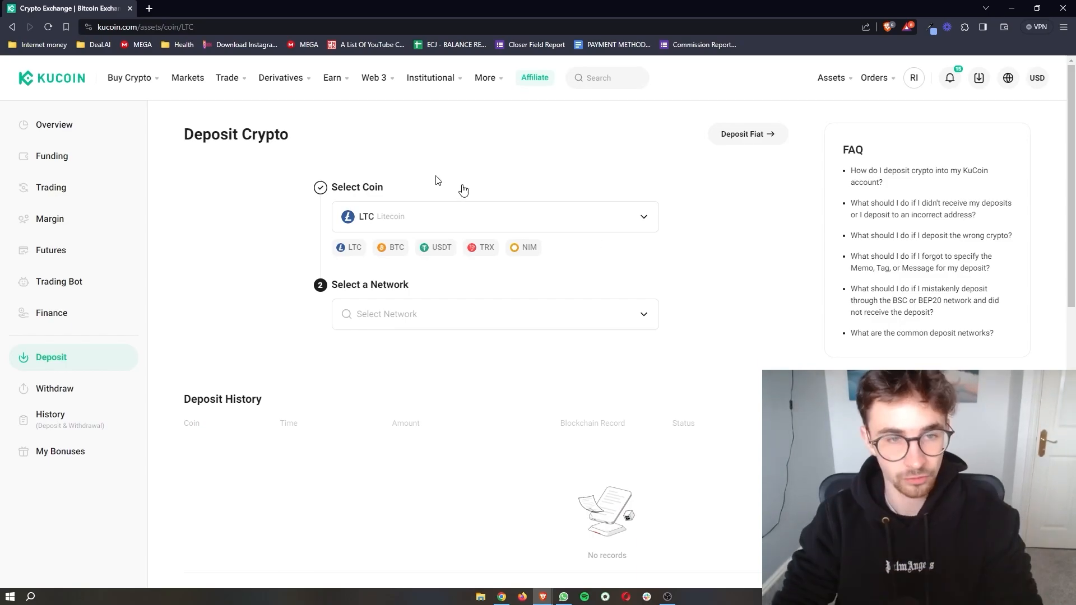
Select the LTC Litecoin network and copy the revealed Litecoin deposit address
left_click(494, 314)
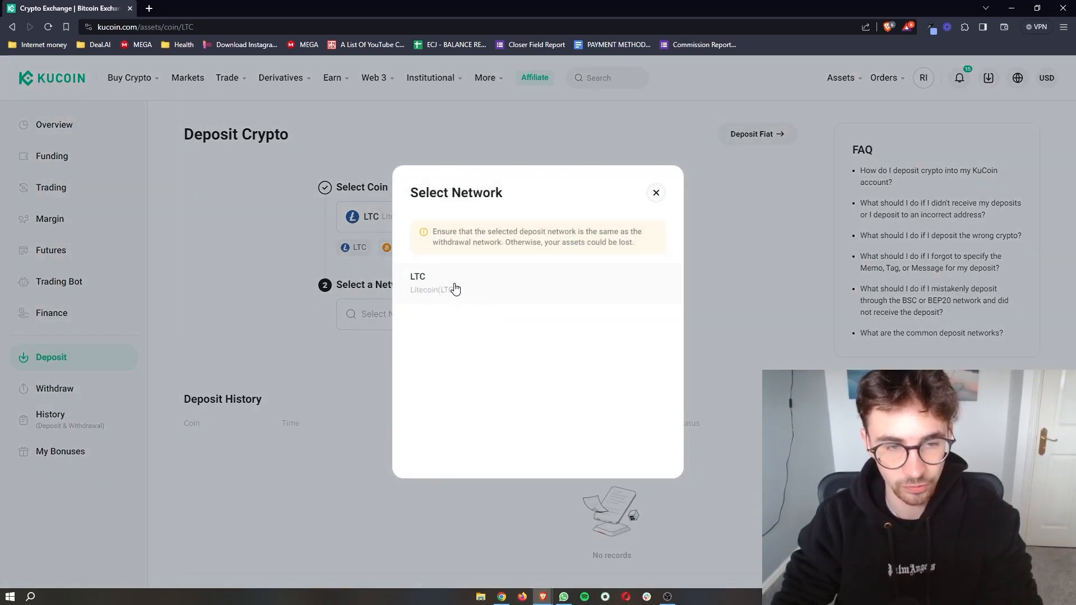
left_click(417, 281)
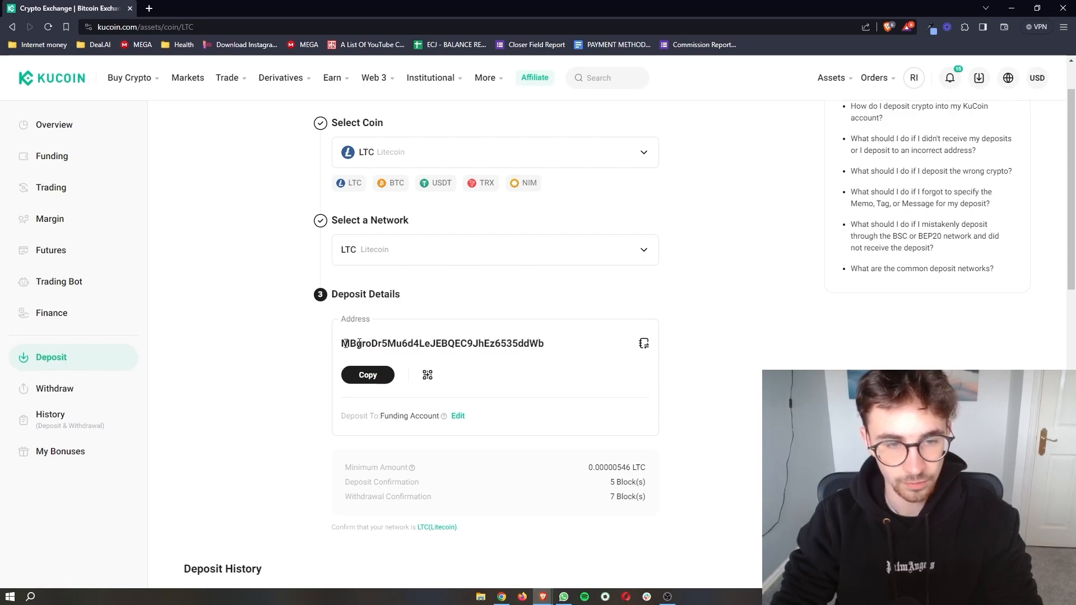
left_click(368, 374)
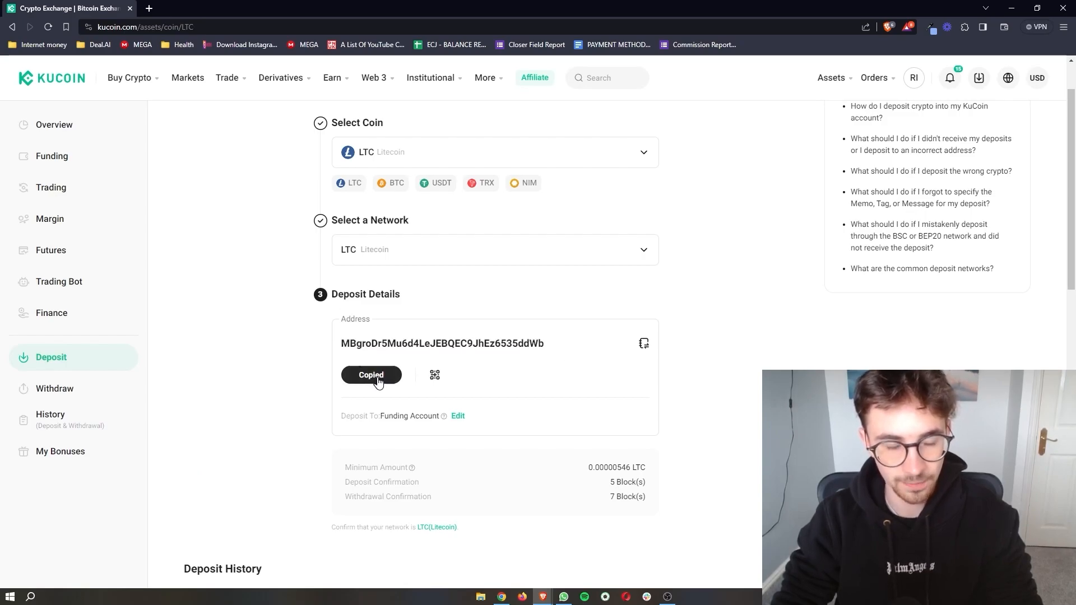
mouse_move(597, 443)
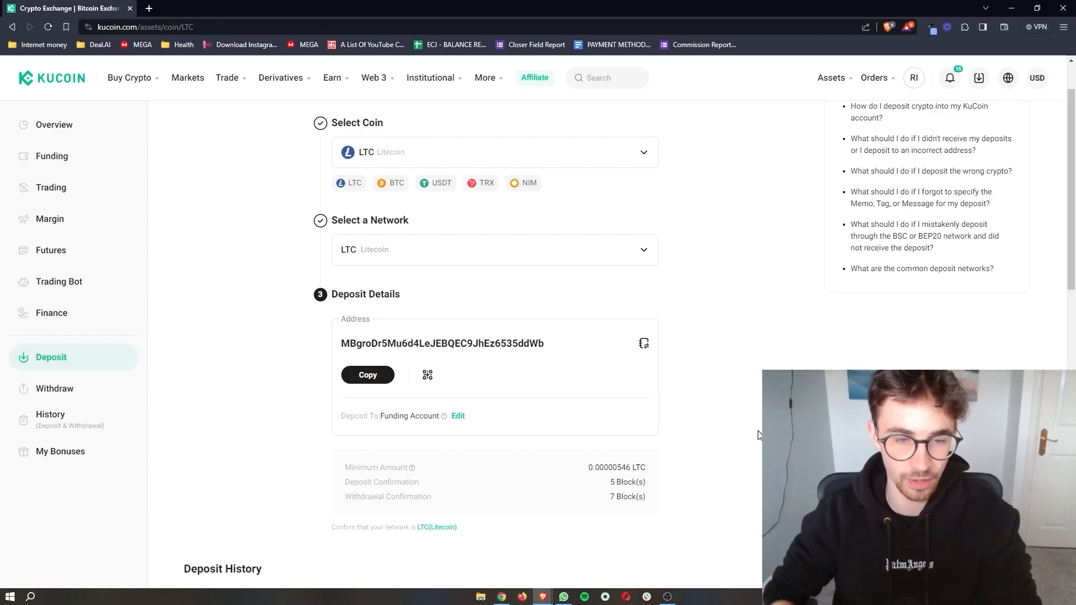
In Binance's Spot wallet (about 0.449 LTC available), start a withdrawal from the LTC row
left_click(471, 9)
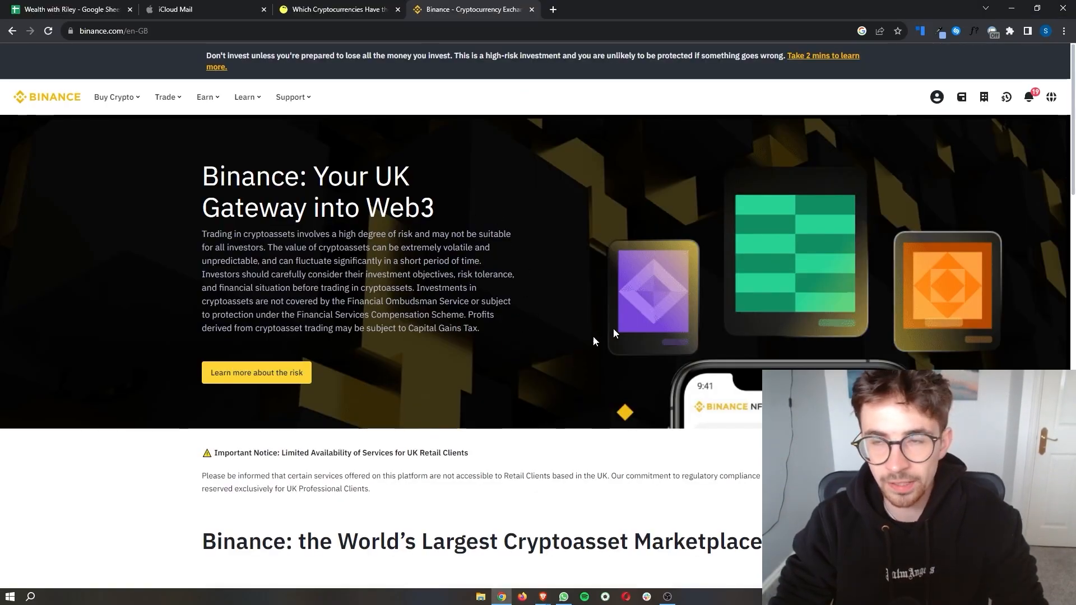
mouse_move(461, 408)
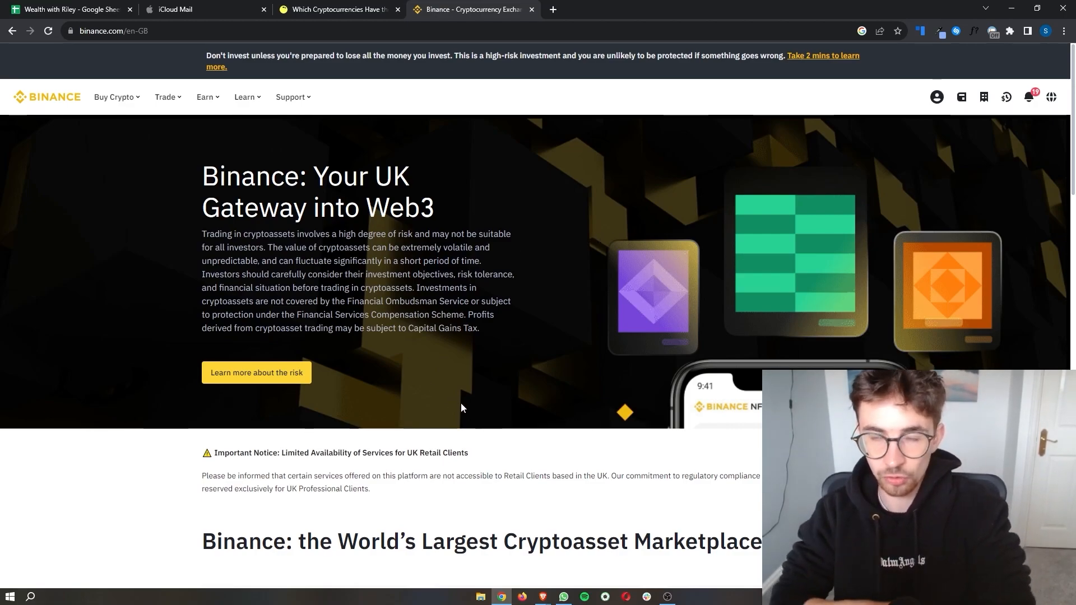
left_click(961, 96)
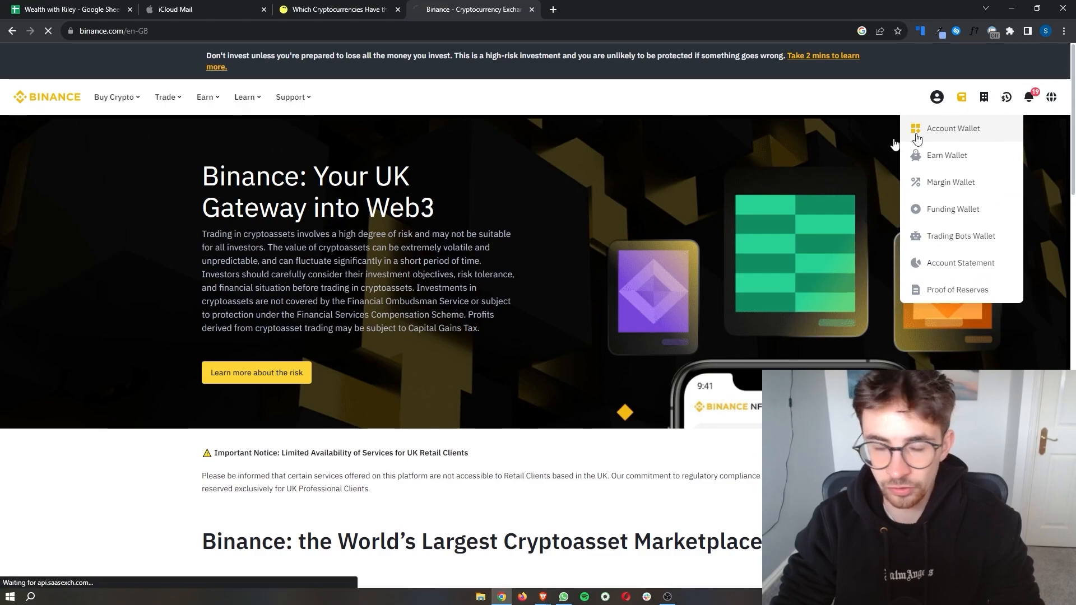
left_click(953, 128)
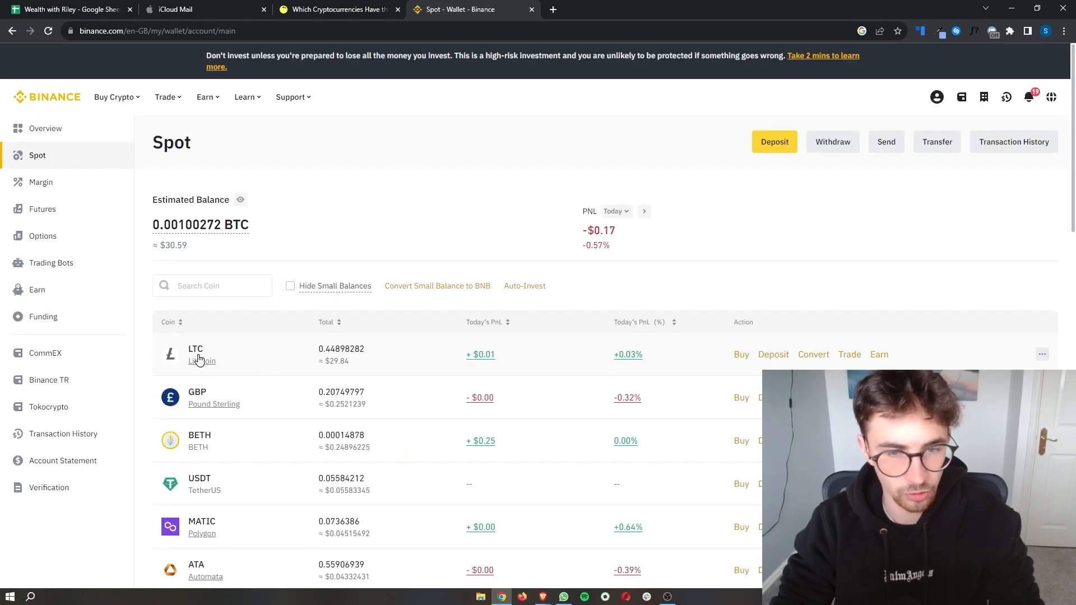
scroll("down", 3)
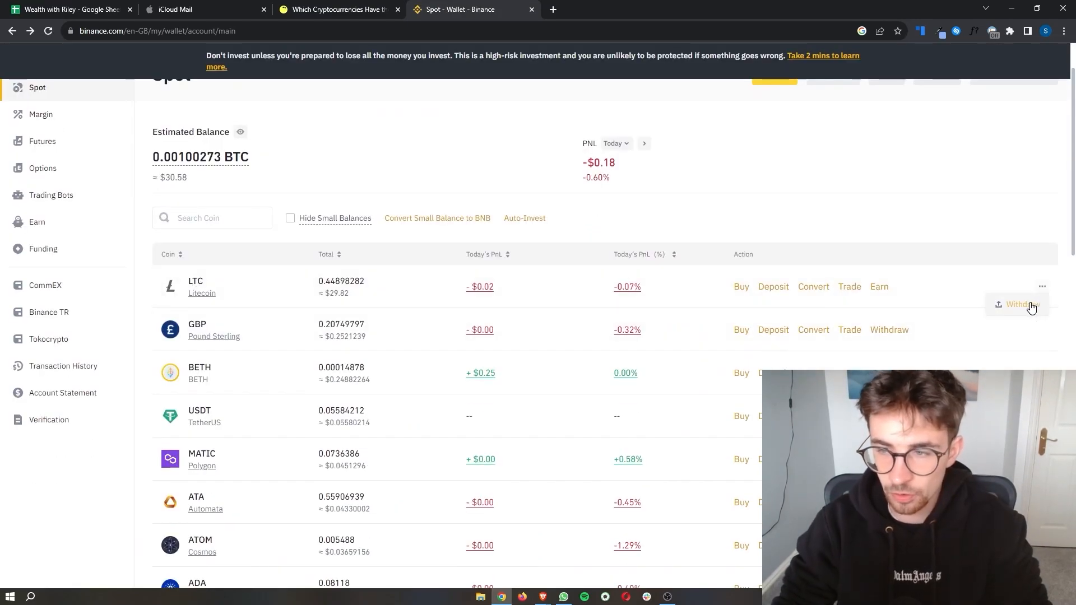
left_click(1022, 303)
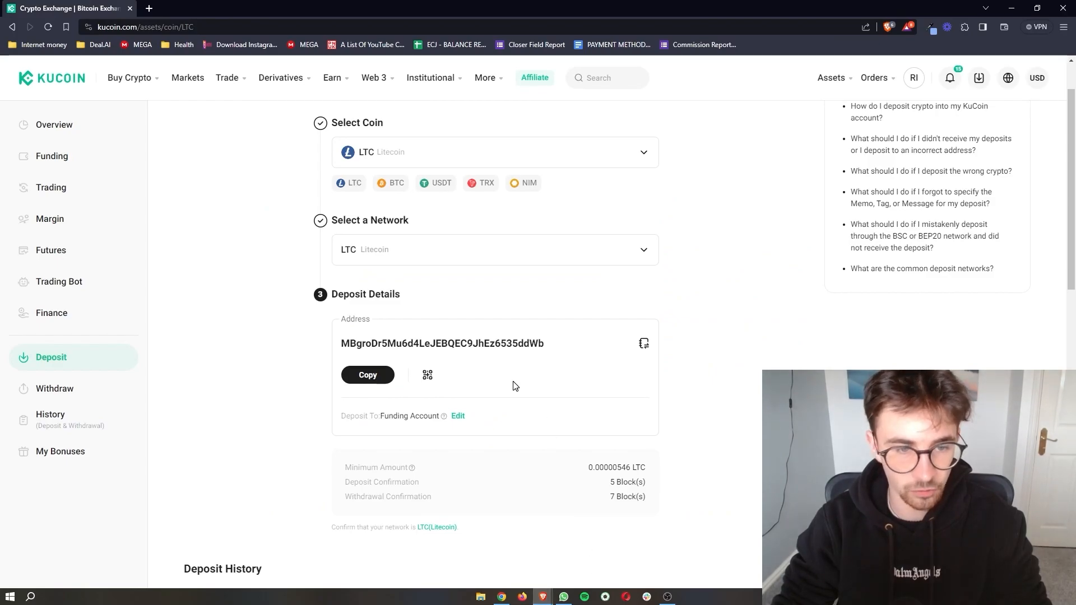
left_click(367, 374)
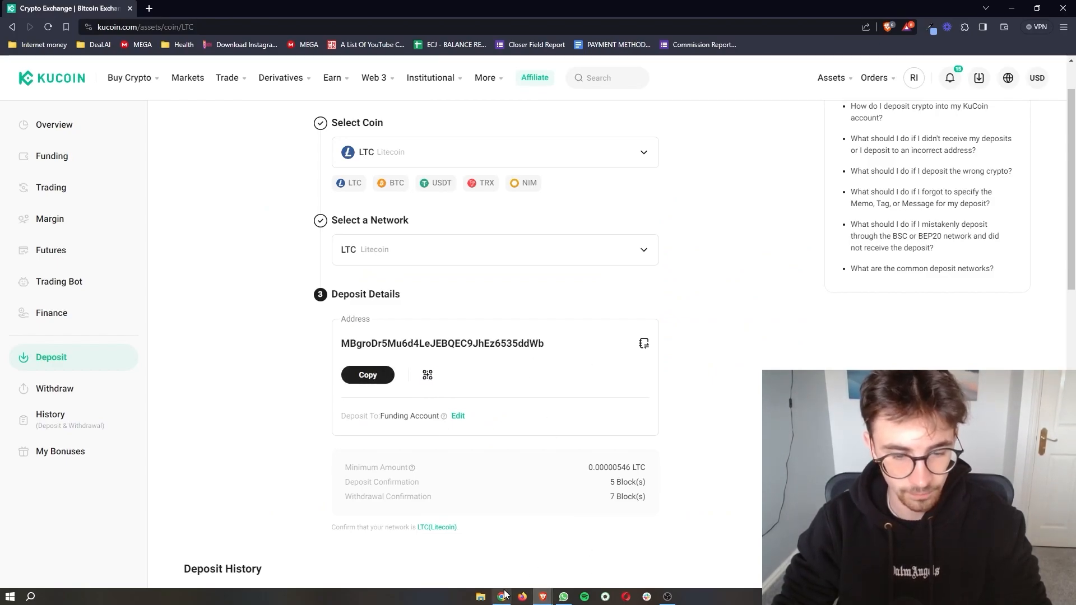
left_click(472, 9)
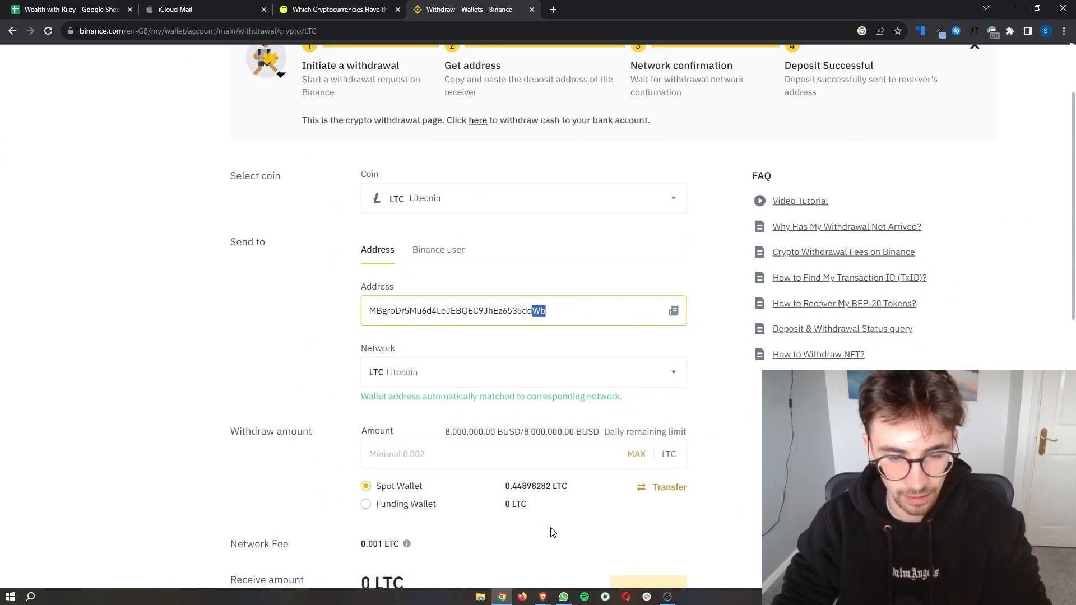
left_click(69, 9)
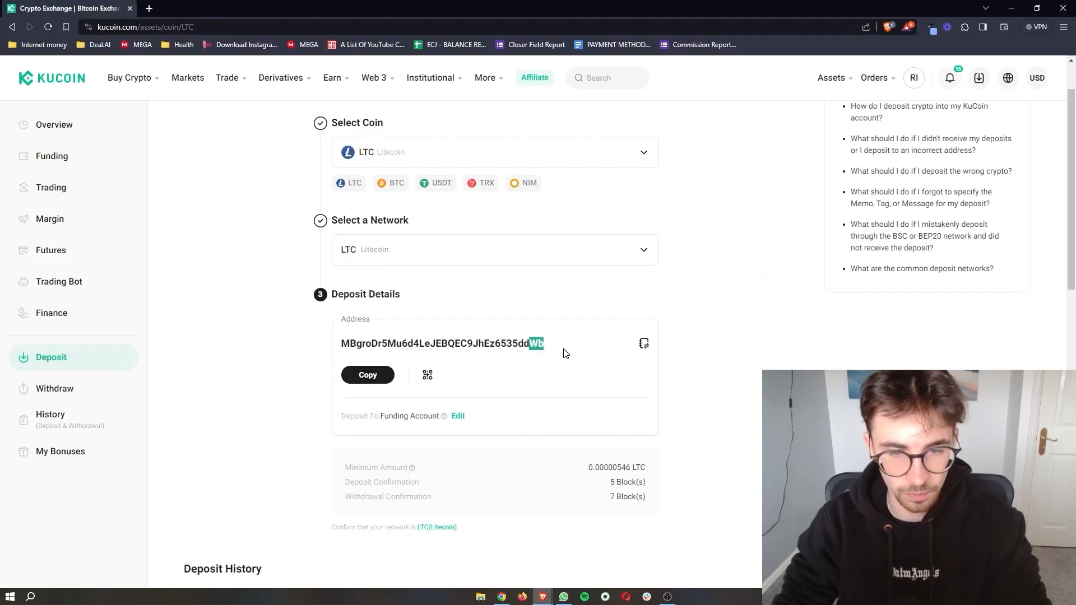
left_click(473, 9)
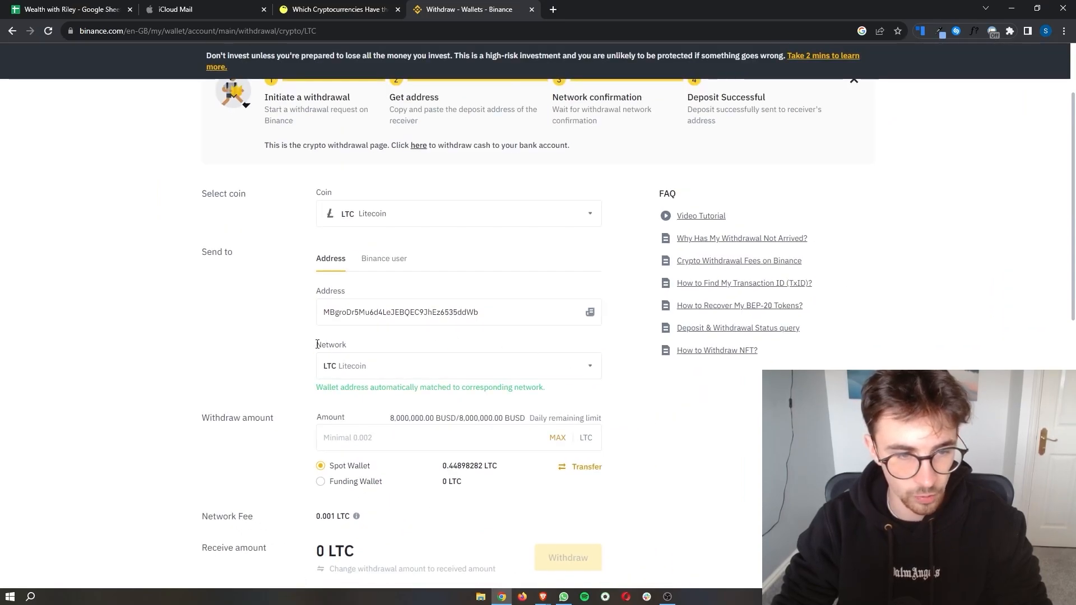
mouse_move(307, 391)
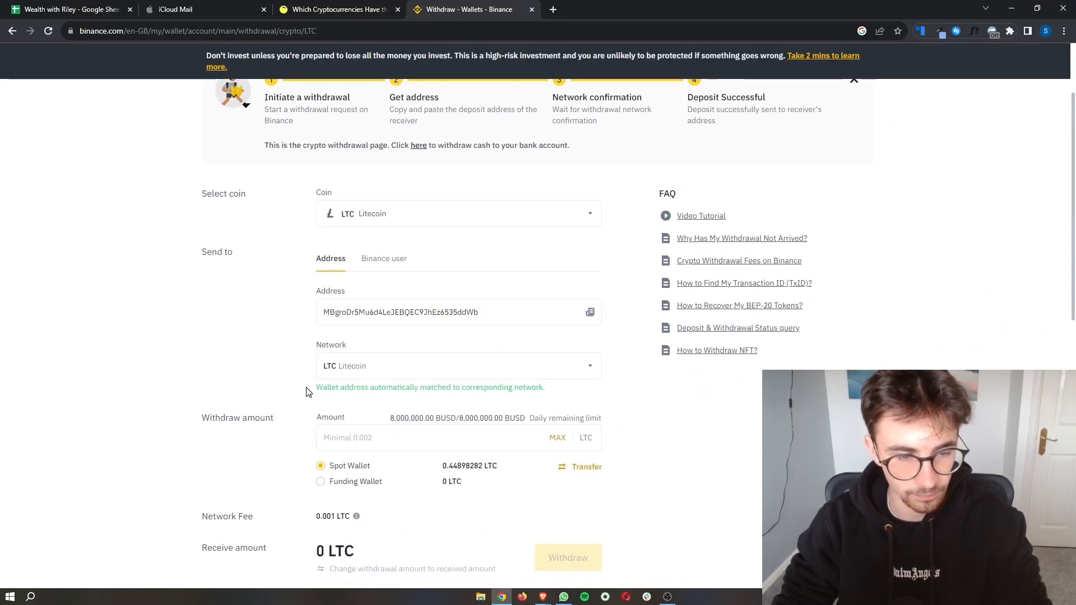
Fill the amount with the MAX spot balance, 0.44898282 LTC, giving 0.44798282 LTC after the fee
left_click(426, 436)
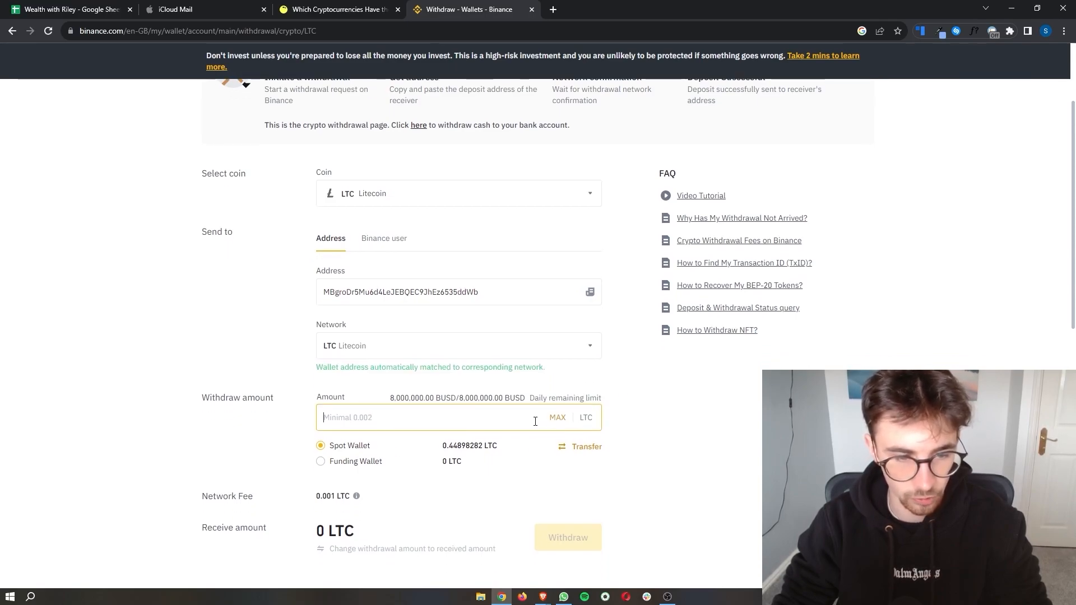
left_click(556, 417)
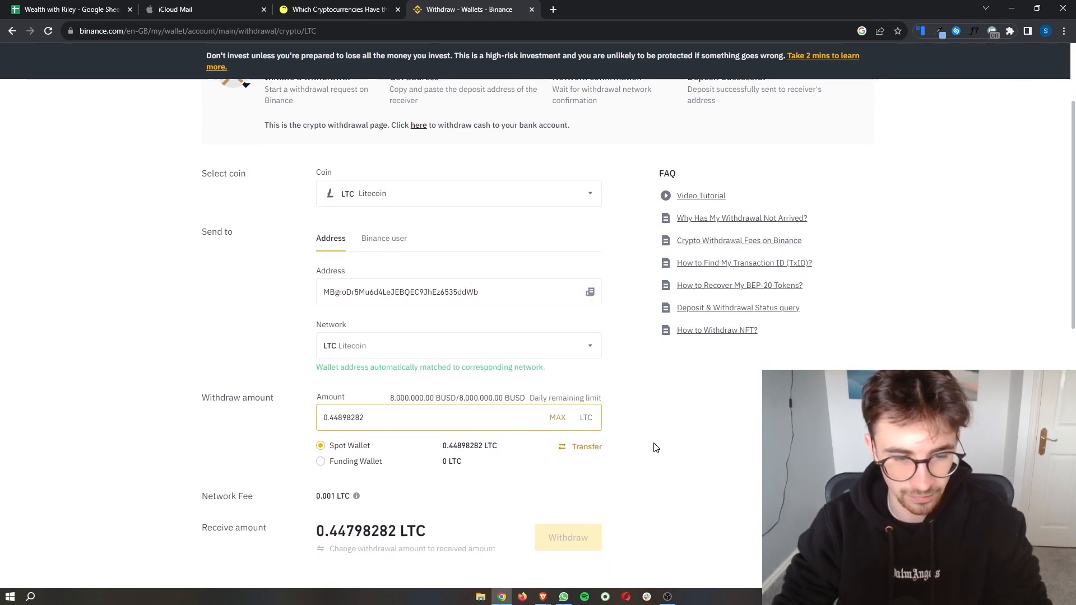
scroll("down", 3)
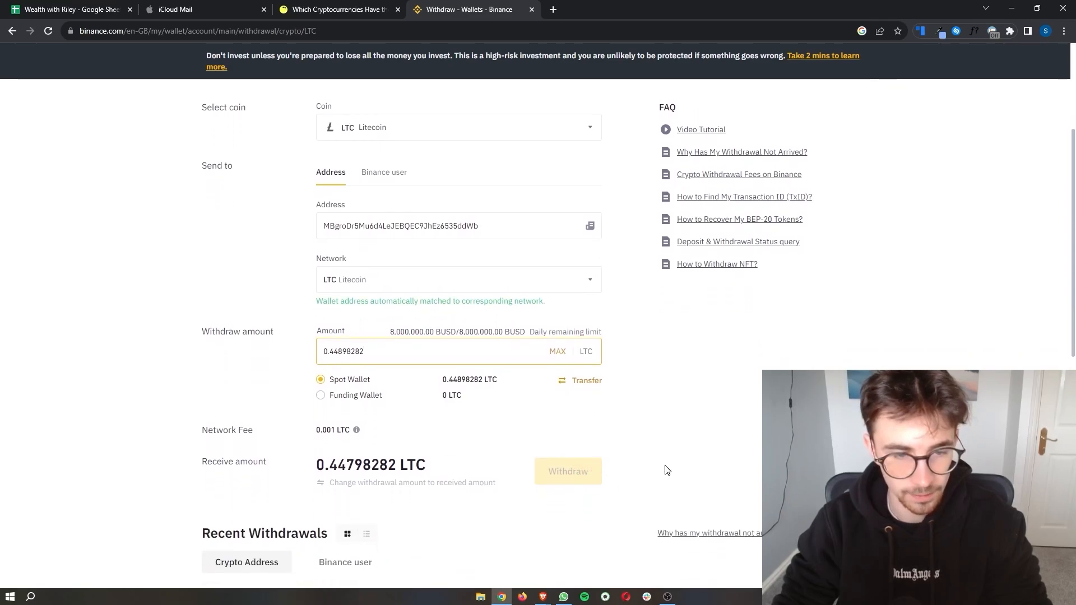
scroll("down", 3)
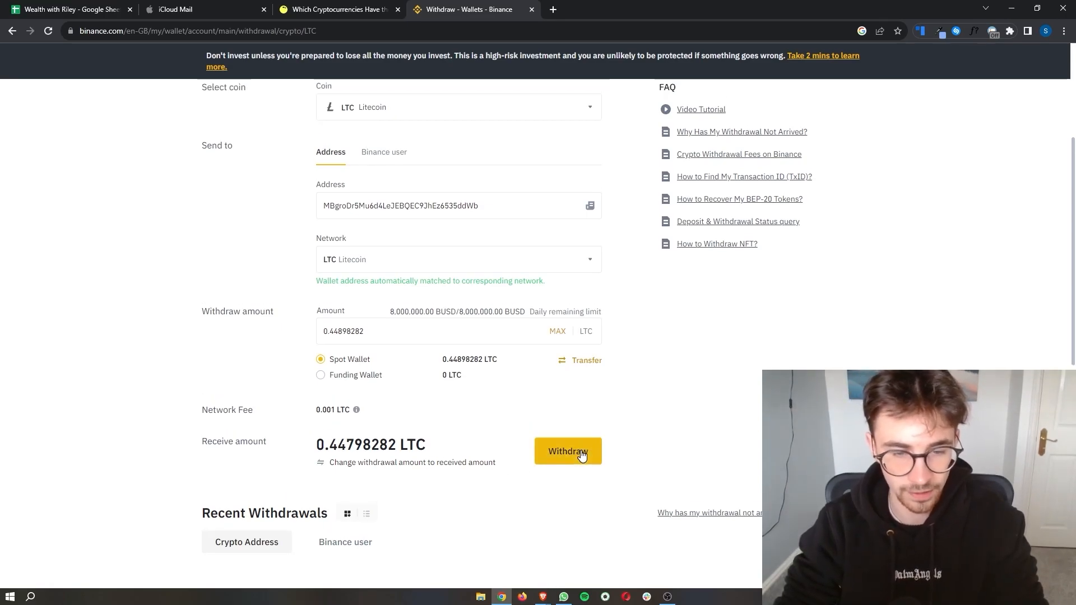
Submit and confirm the LTC withdrawal, reaching the authenticator and email verification step
left_click(567, 450)
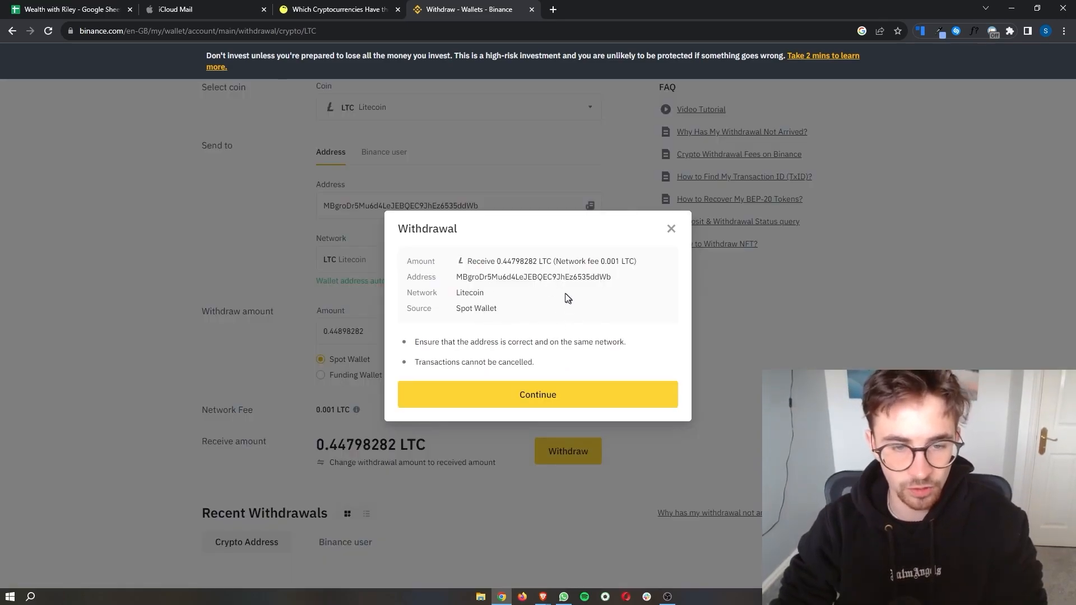
left_click(670, 229)
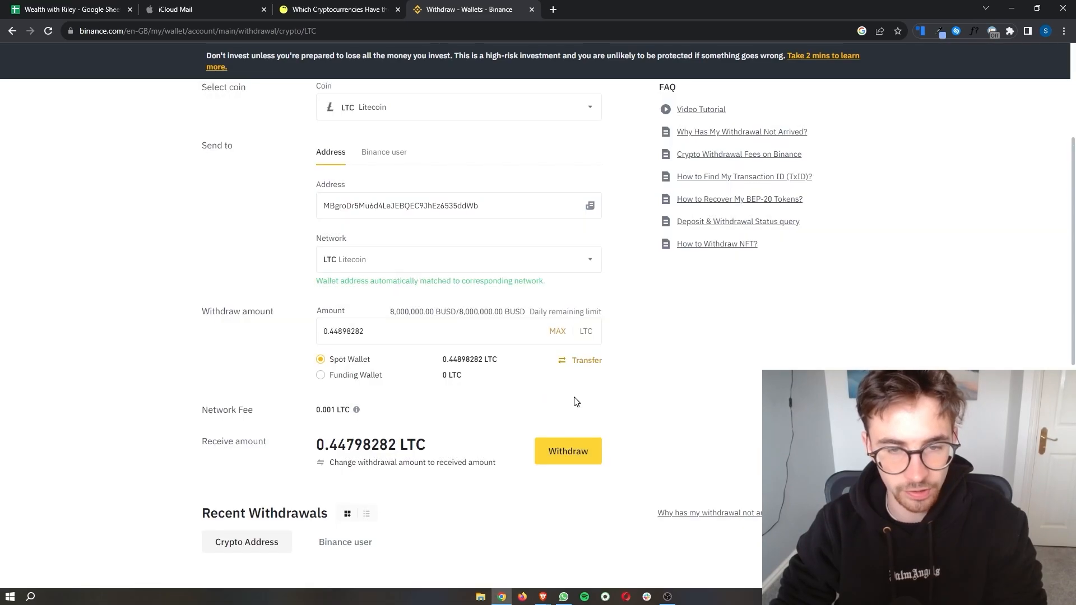
left_click(567, 450)
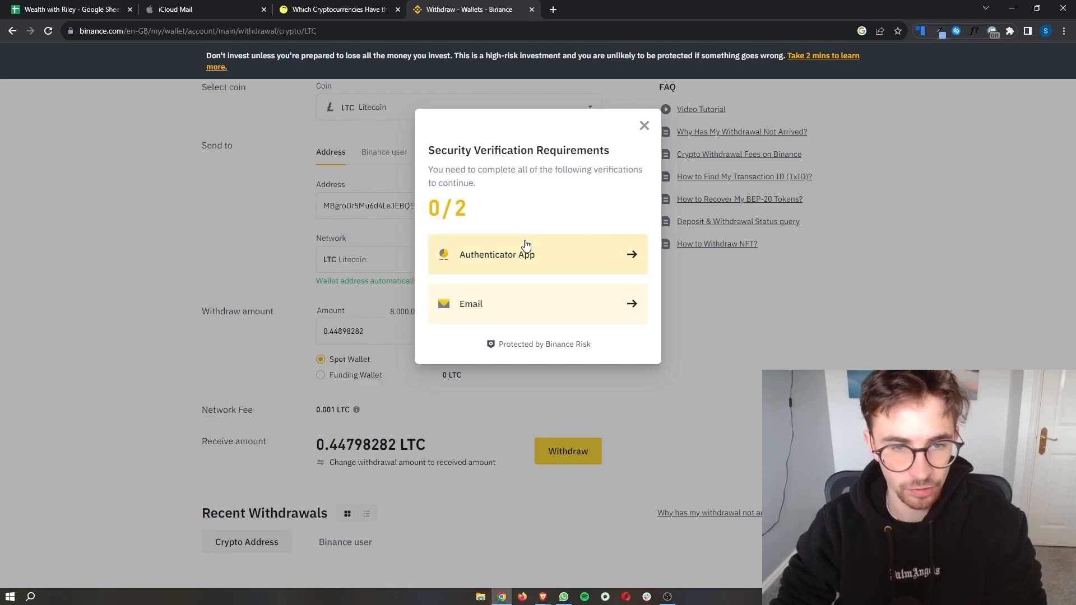
mouse_move(481, 259)
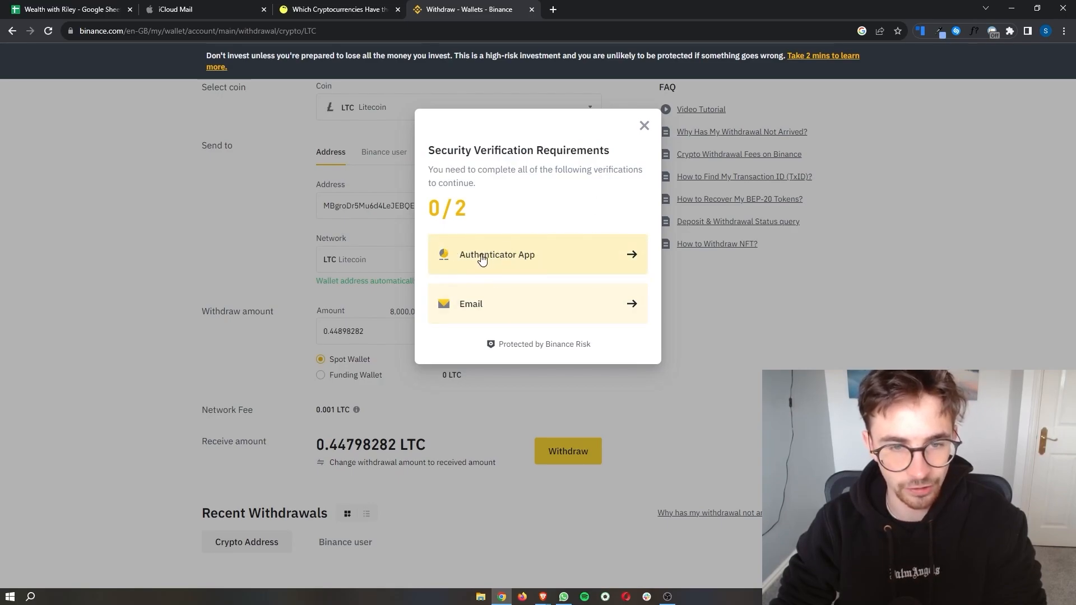
mouse_move(530, 283)
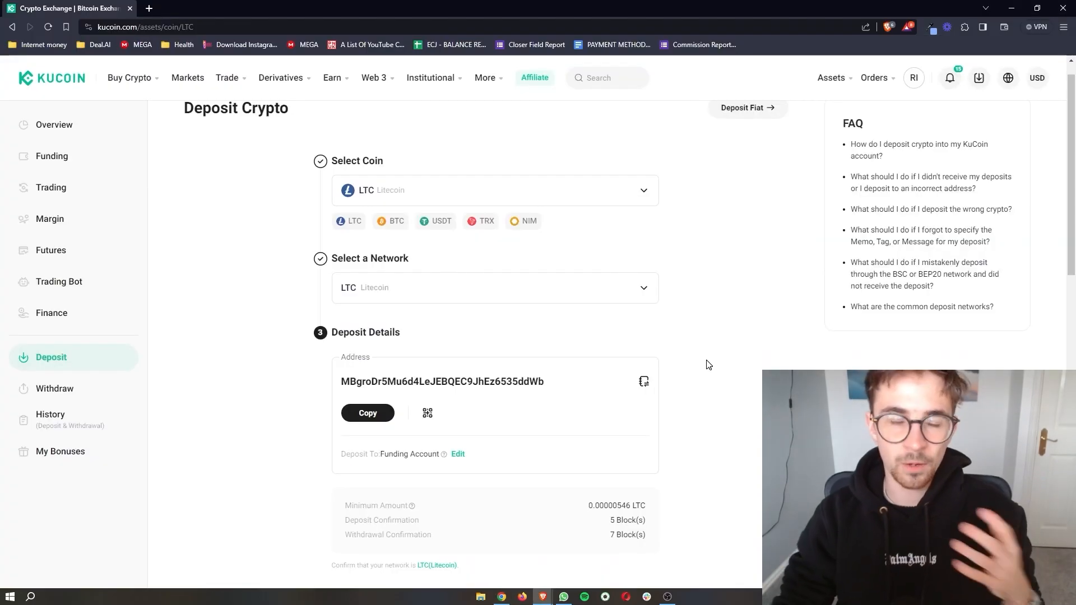
Check Binance's Recent Withdrawals lists the 0.44798282 LTC withdrawal as Processing, 0/3 confirmations
scroll("down", 3)
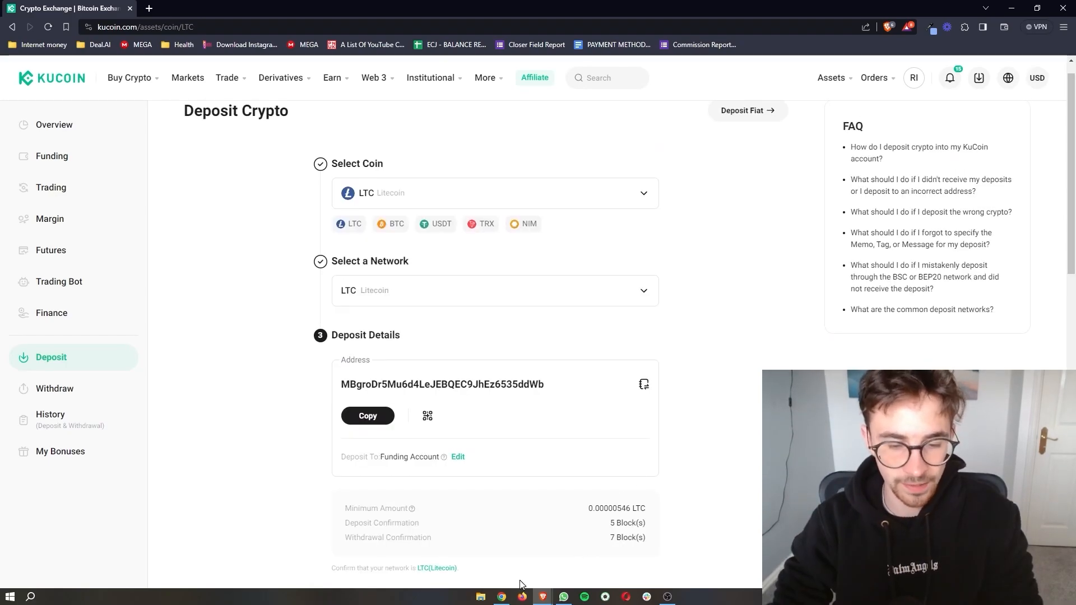
left_click(473, 9)
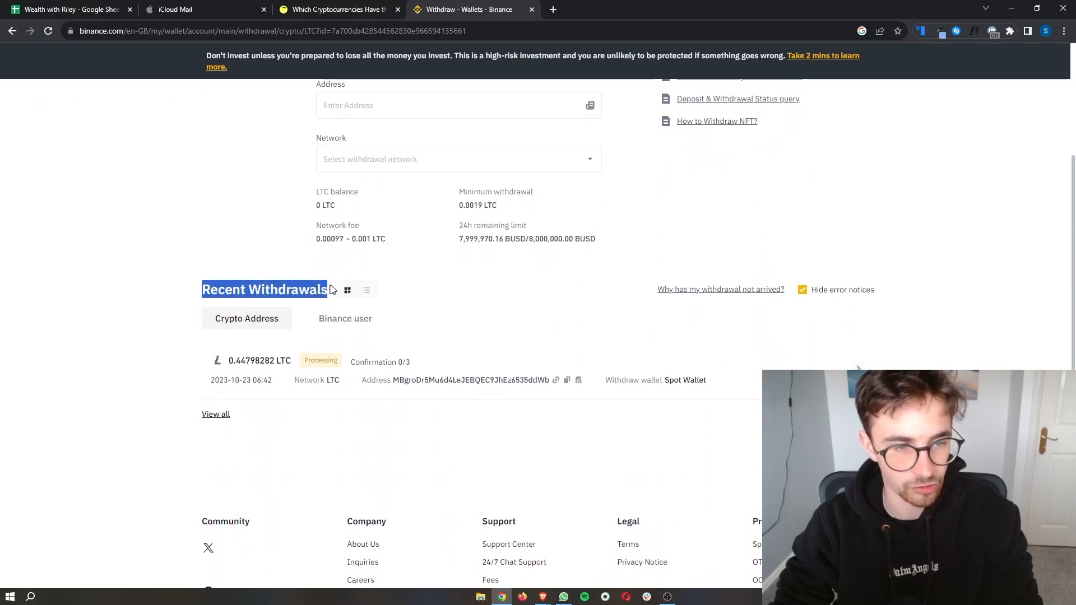
scroll("down", 3)
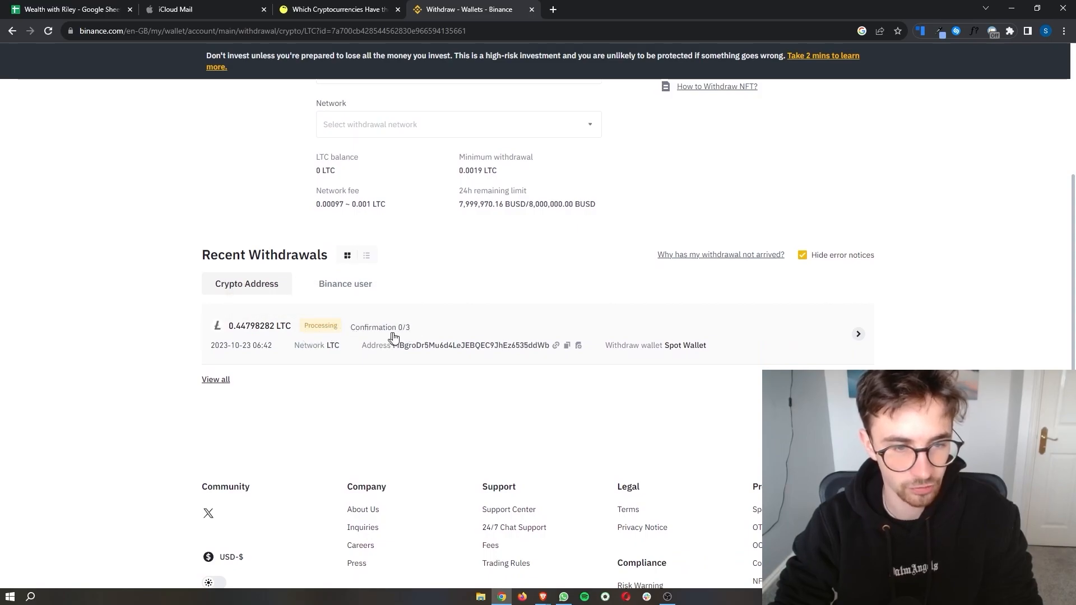
mouse_move(477, 411)
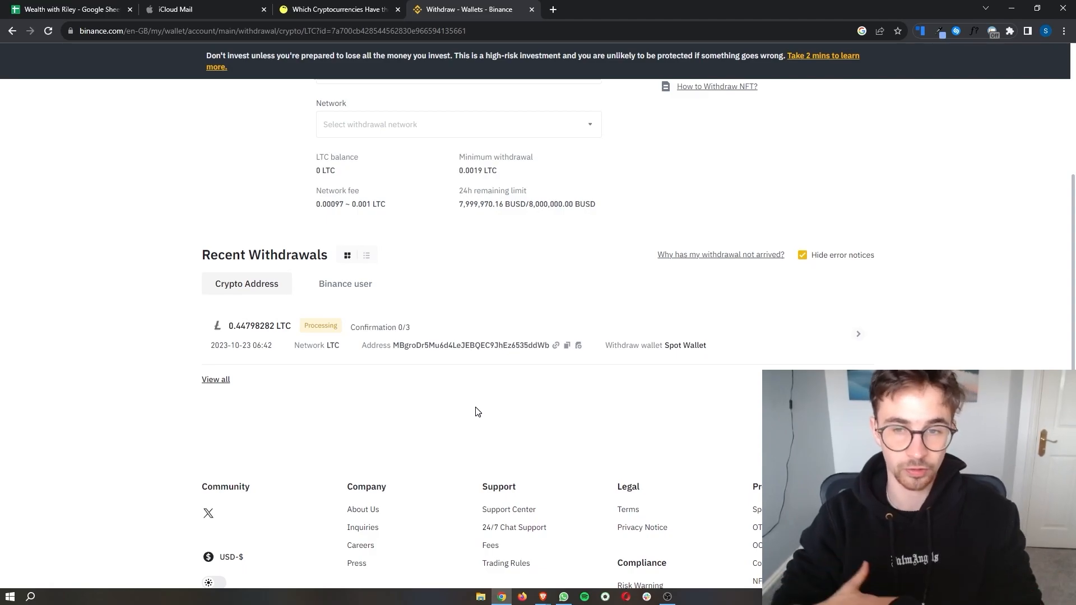
left_click(68, 9)
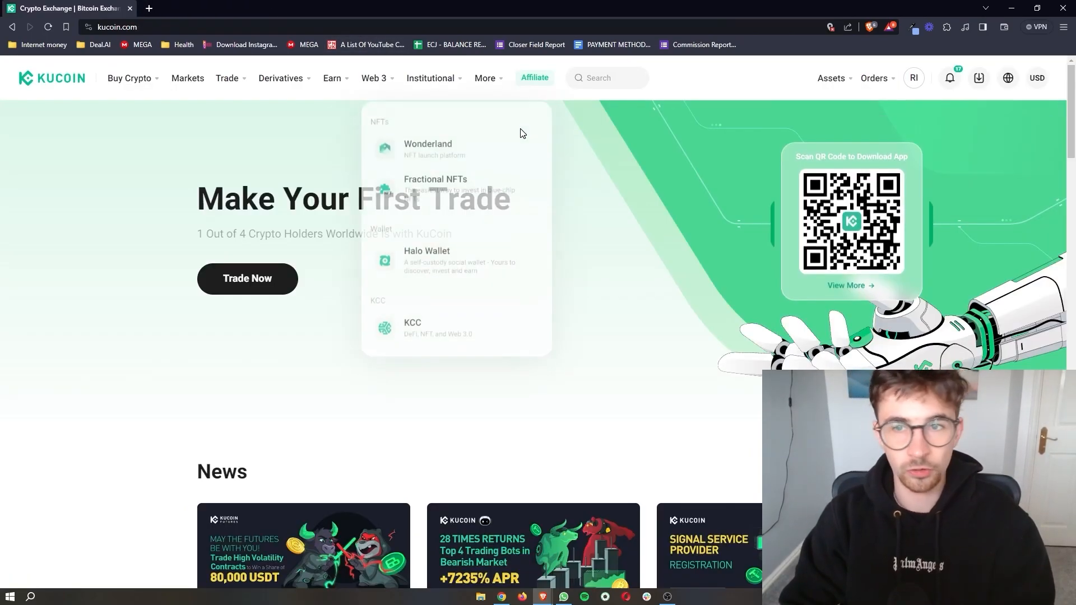
mouse_move(922, 157)
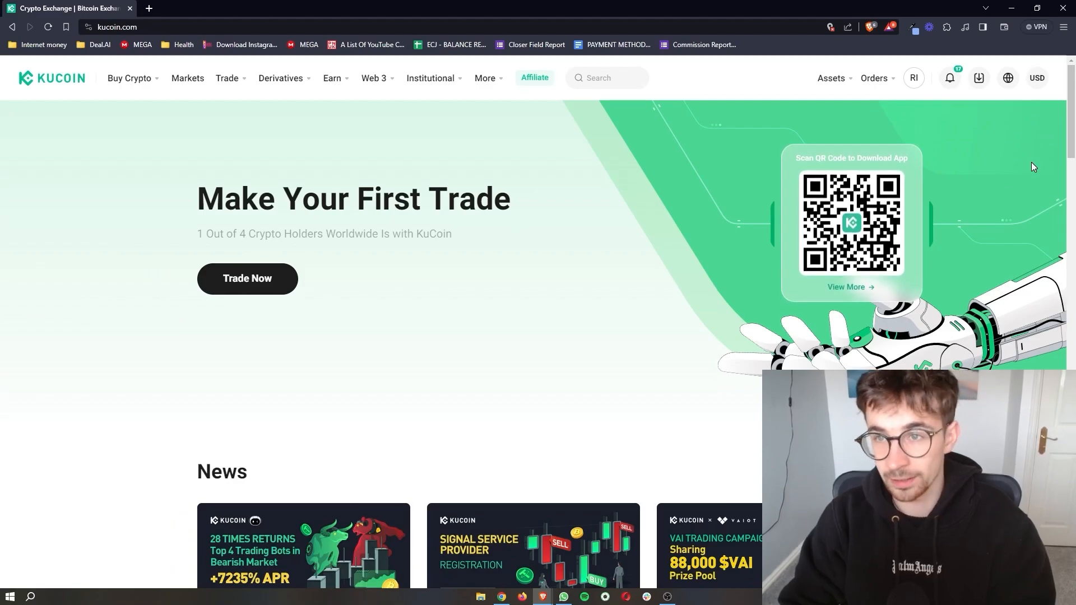
View KuCoin's Asset Overview showing 0.44798282 LTC (about $29.75) alongside 18.42 USDT
left_click(830, 77)
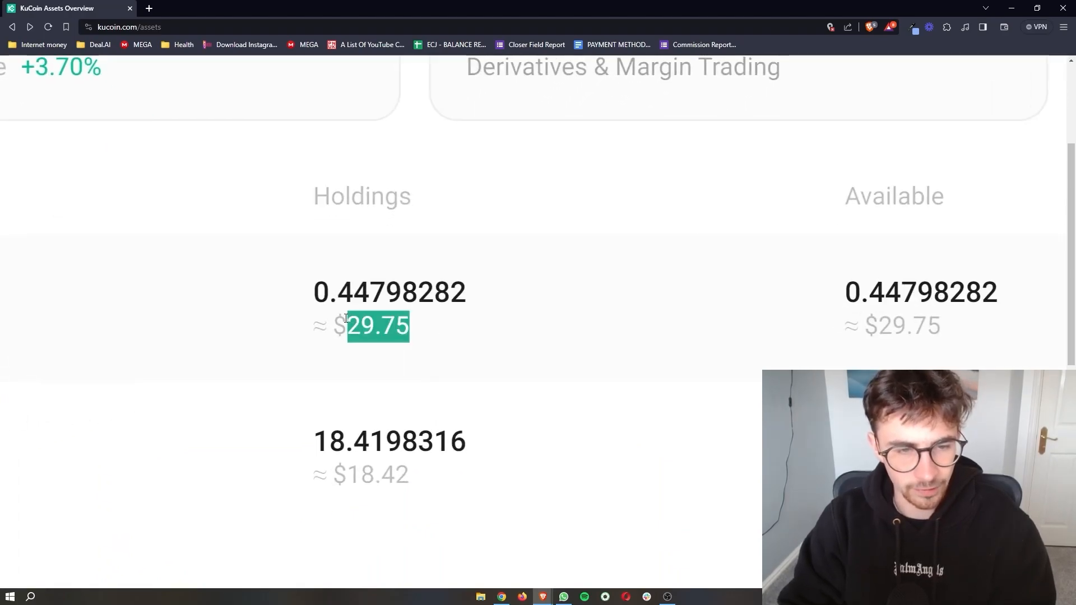
scroll("up", 3)
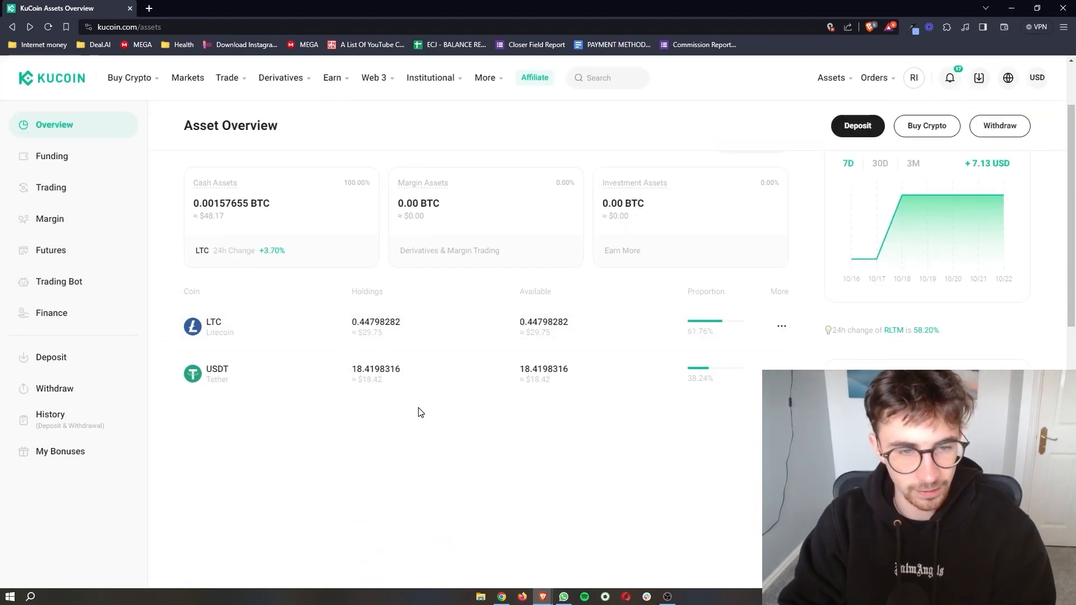